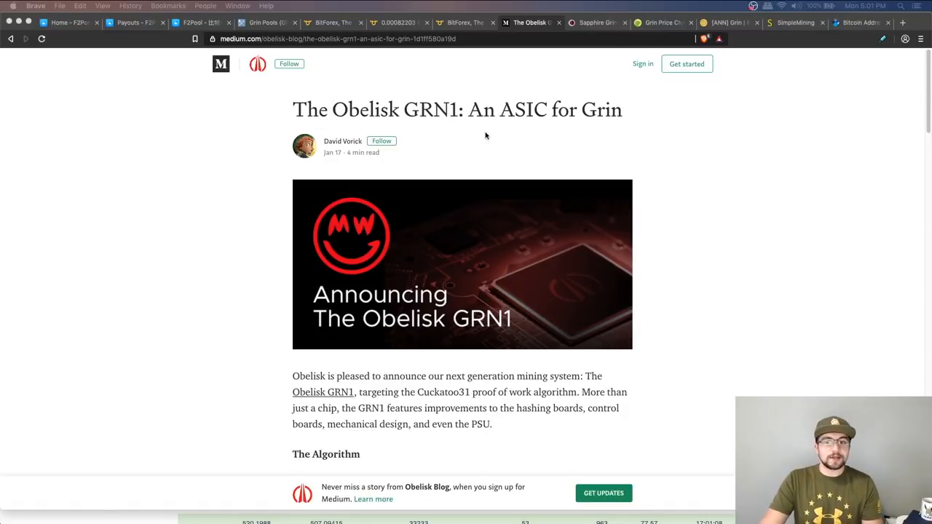
Scroll through the Obelisk GRN1 article's introduction and algorithm section.
{"action": "scroll", "scroll_direction": "down", "scroll_amount": 3}
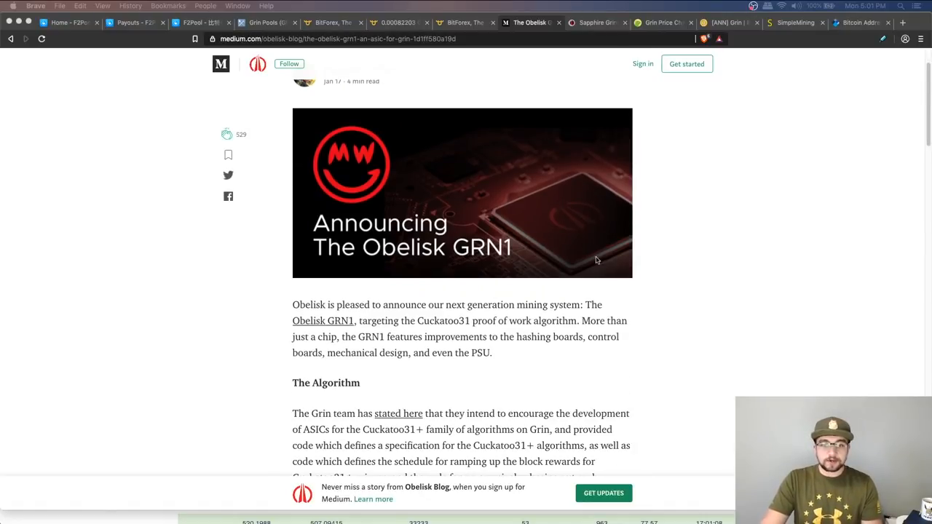
{"action": "scroll", "scroll_direction": "down", "scroll_amount": 3}
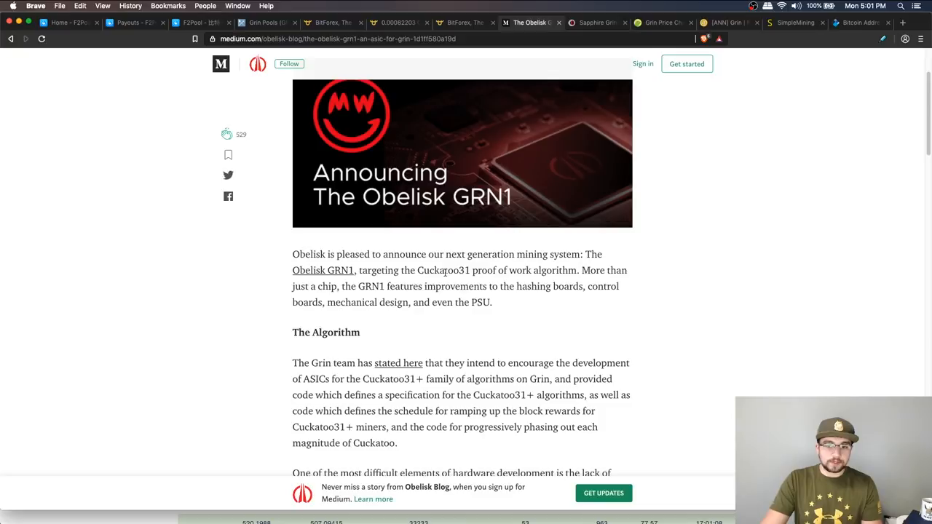
{"action": "mouse_move", "coordinate": [505, 306]}
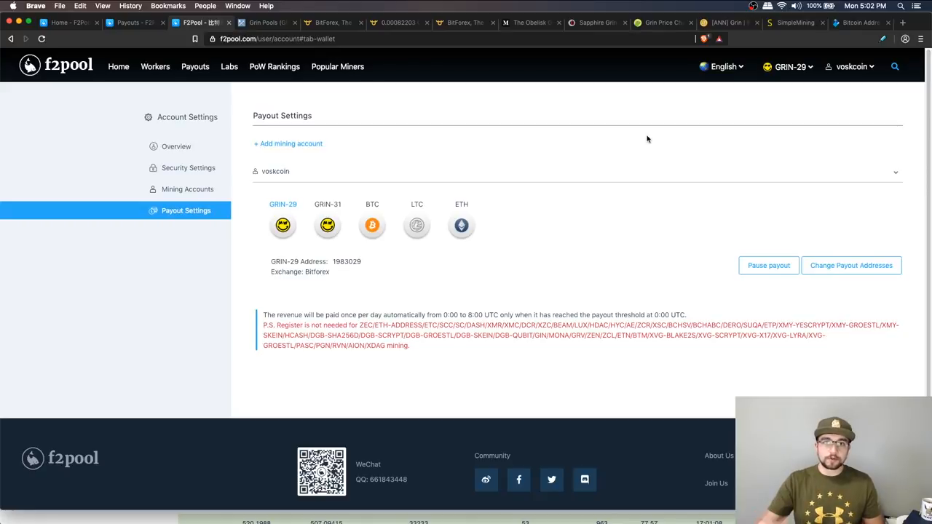
{"action": "mouse_move", "coordinate": [430, 56]}
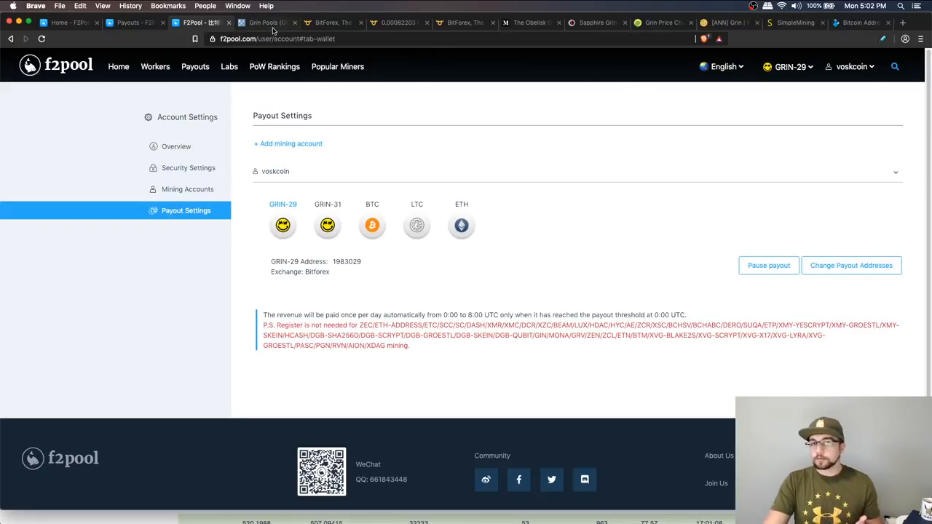
Return to the Medium Obelisk GRN1 article after checking the GRIN-29 Bitforex payouts.
{"action": "left_click", "coordinate": [262, 23]}
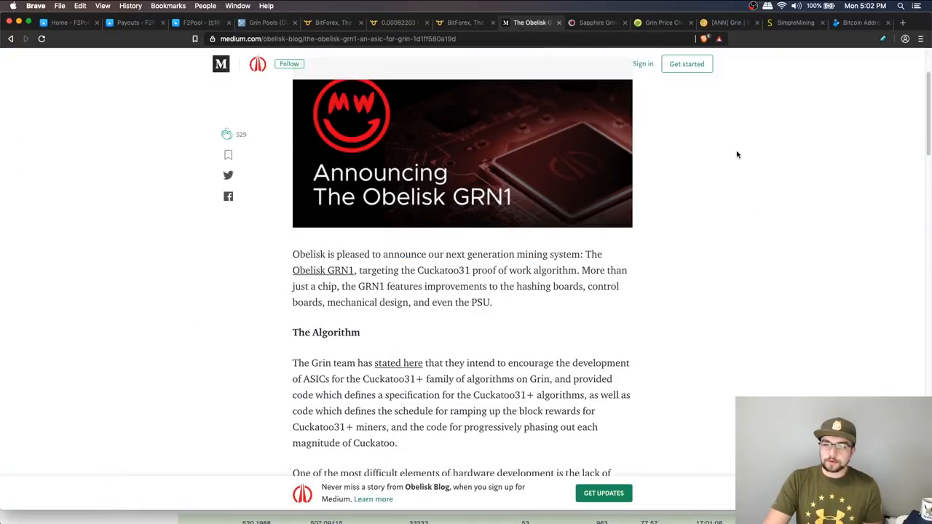
{"action": "scroll", "scroll_direction": "down", "scroll_amount": 3}
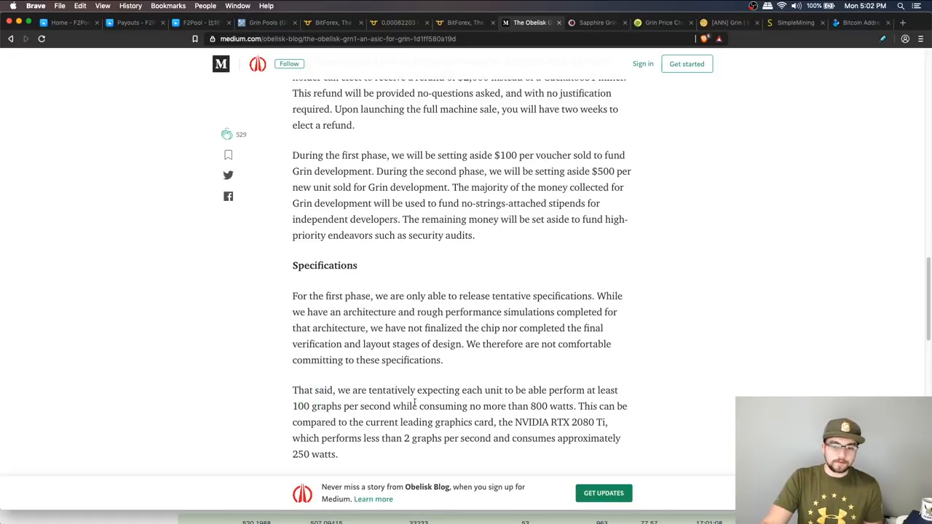
{"action": "mouse_move", "coordinate": [552, 468]}
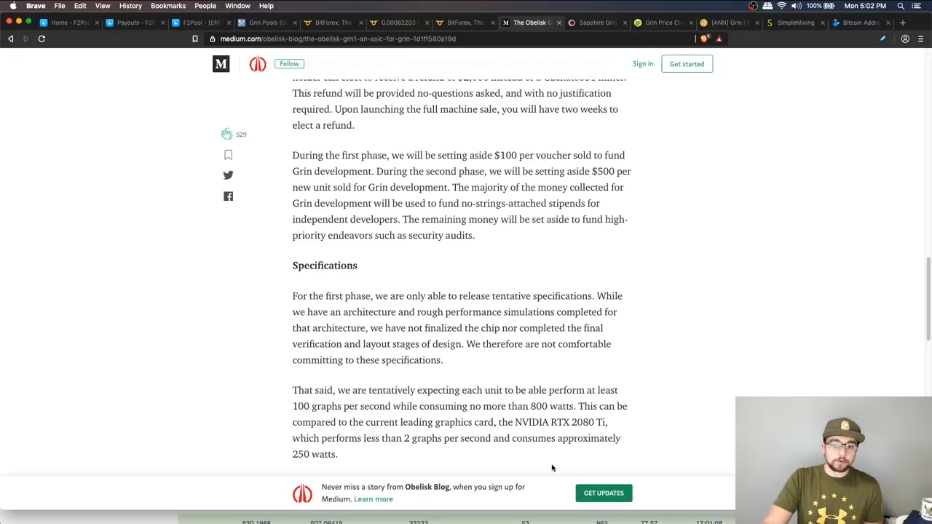
{"action": "scroll", "scroll_direction": "down", "scroll_amount": 3}
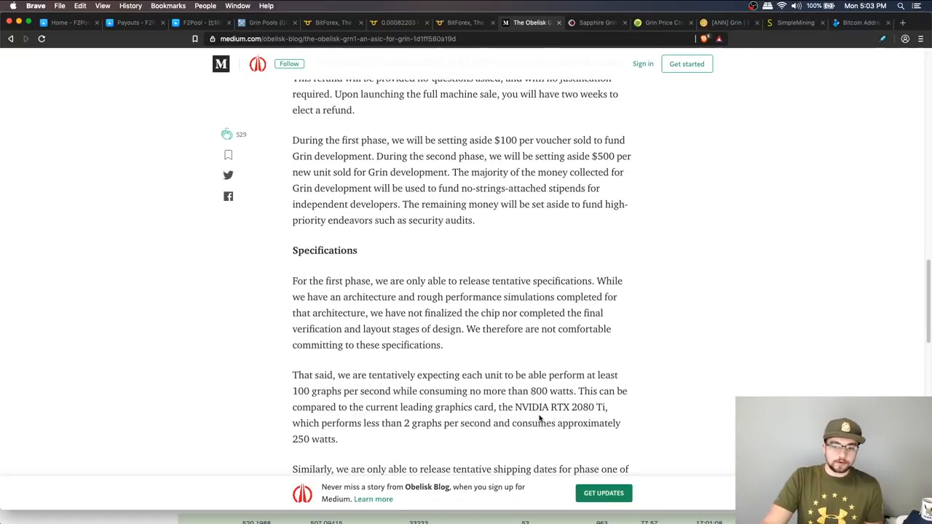
{"action": "mouse_move", "coordinate": [580, 370]}
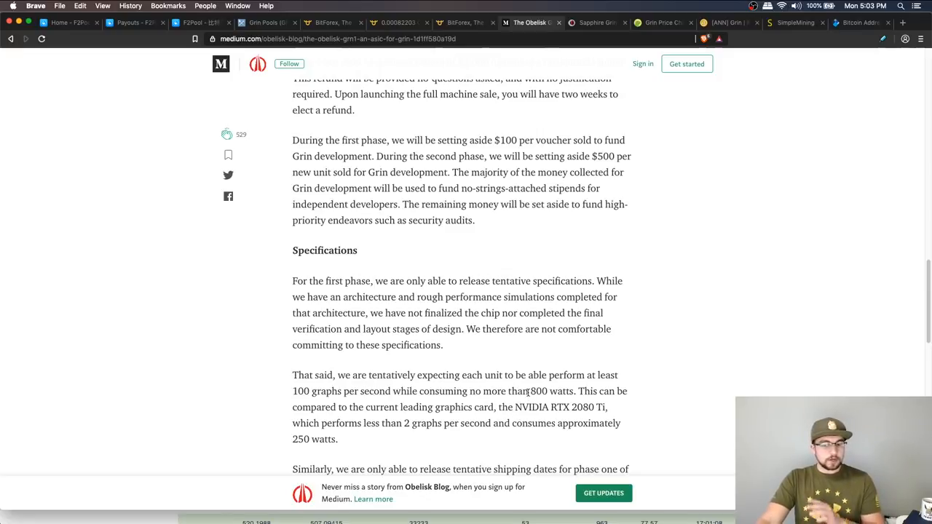
{"action": "mouse_move", "coordinate": [423, 467]}
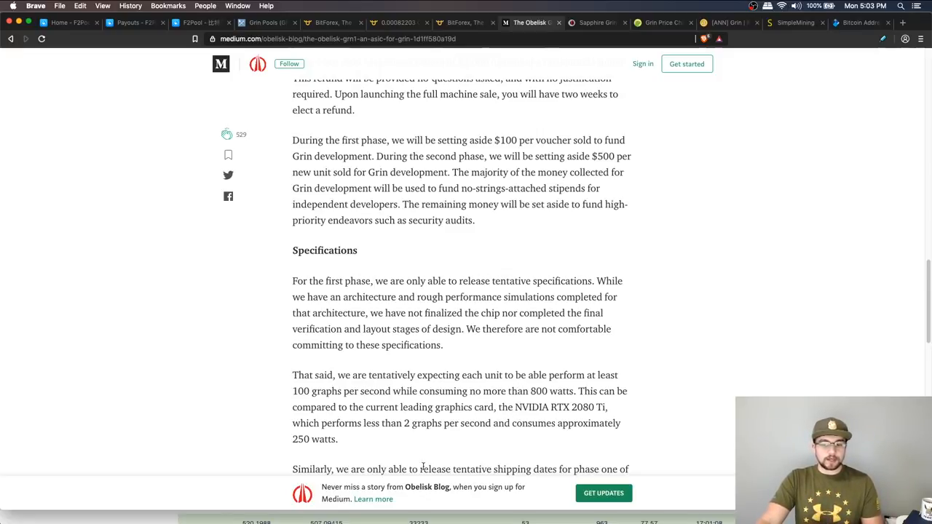
Highlight the voucher sale dates and the 10,000 voucher total.
{"action": "scroll", "scroll_direction": "up", "scroll_amount": 3}
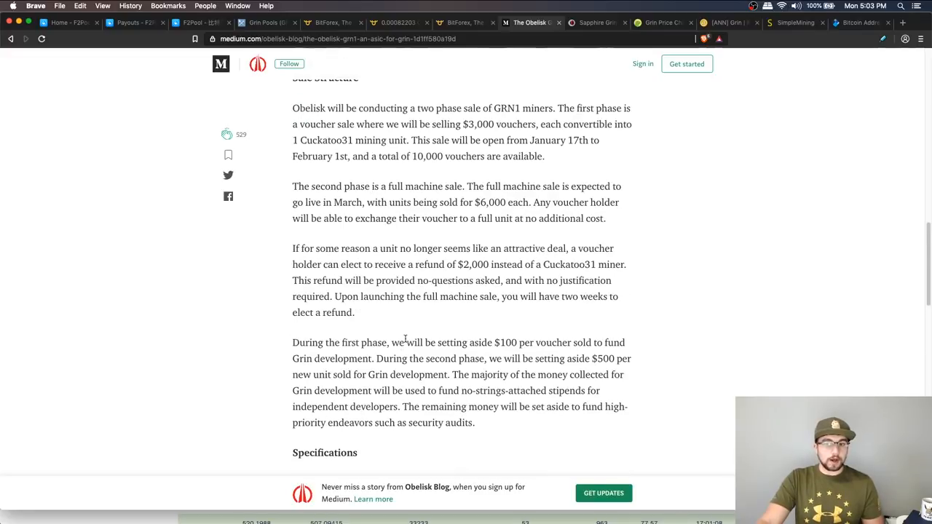
{"action": "mouse_move", "coordinate": [479, 62]}
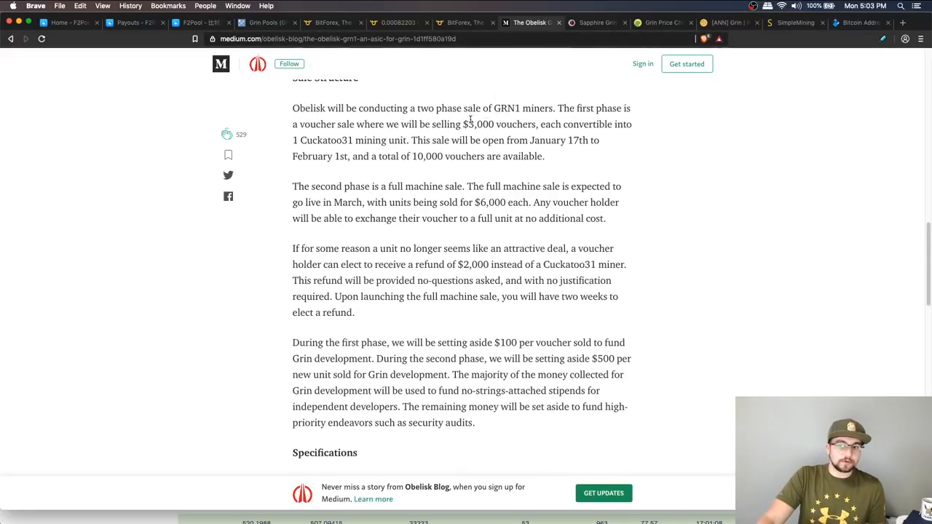
{"action": "double_click", "coordinate": [479, 124]}
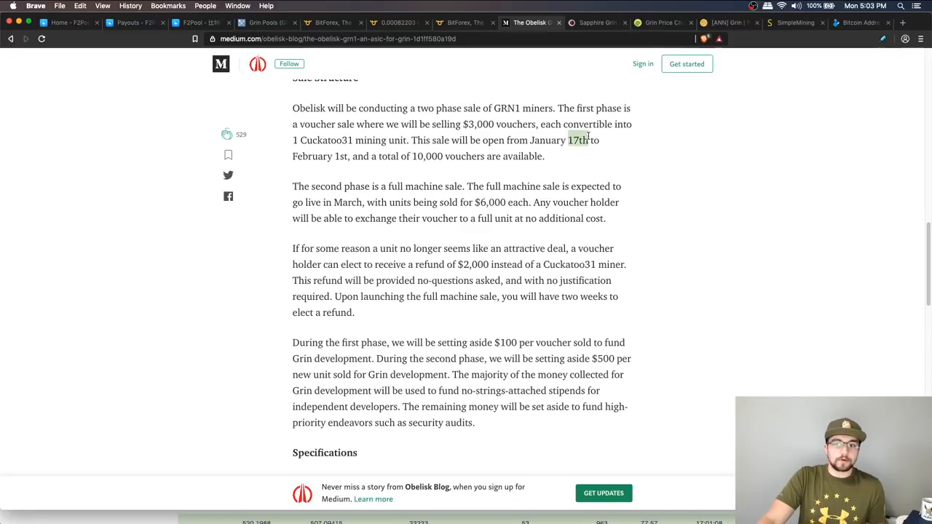
{"action": "left_click_drag", "start_coordinate": [574, 140], "coordinate": [543, 155]}
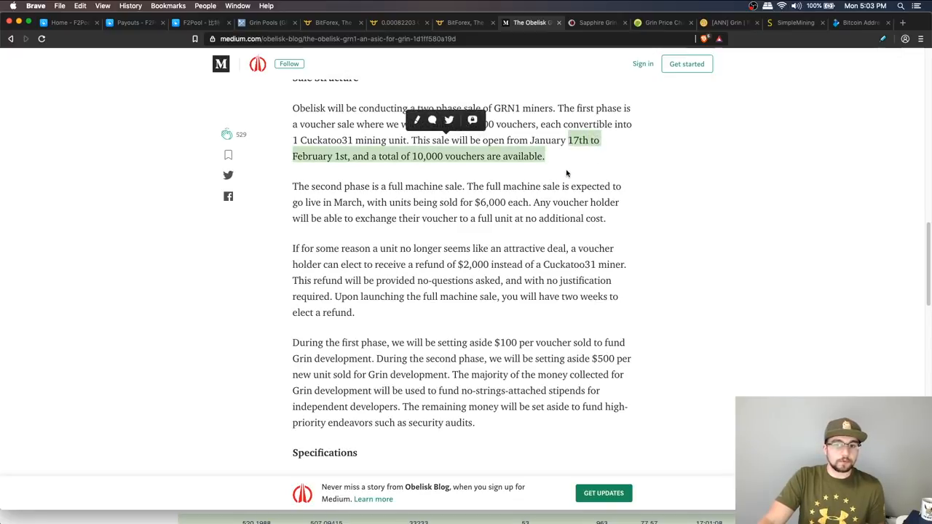
{"action": "mouse_move", "coordinate": [521, 169]}
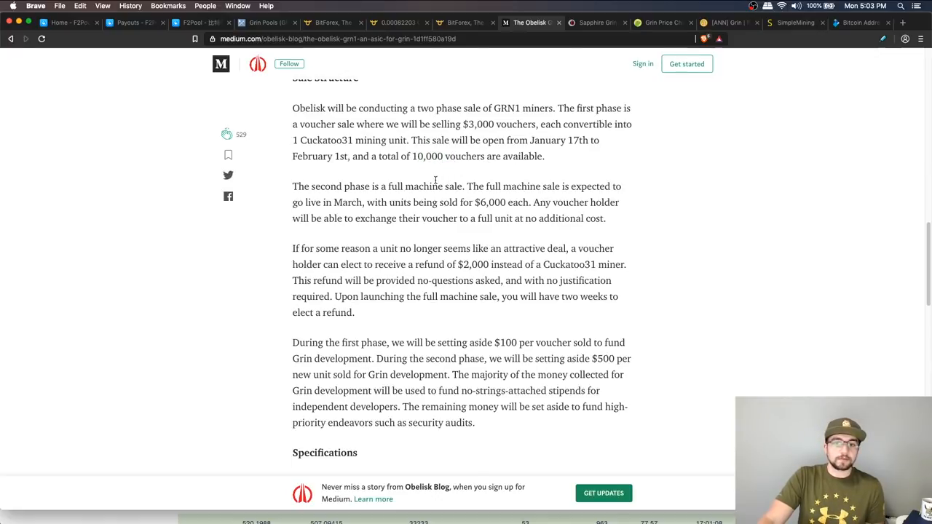
{"action": "mouse_move", "coordinate": [464, 198]}
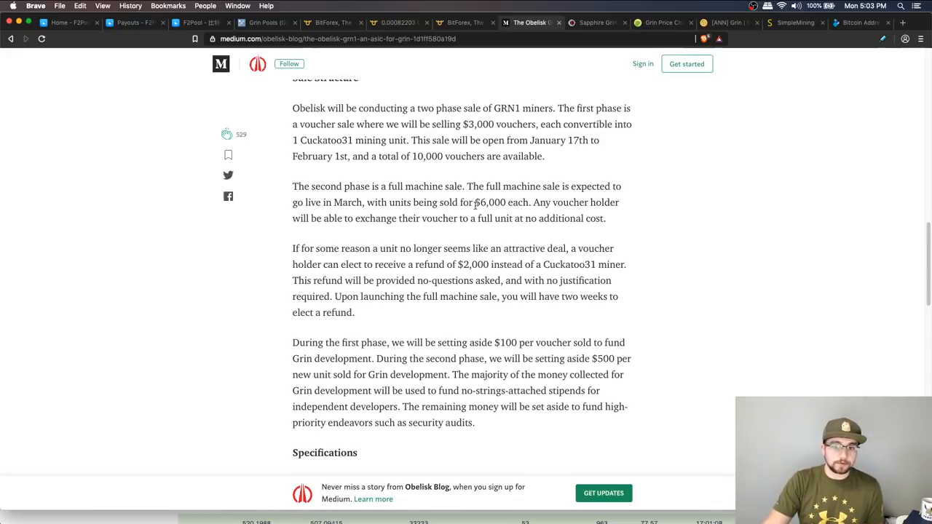
Highlight the $100-per-voucher development fund amount and reread the surrounding text.
{"action": "scroll", "scroll_direction": "down", "scroll_amount": 3}
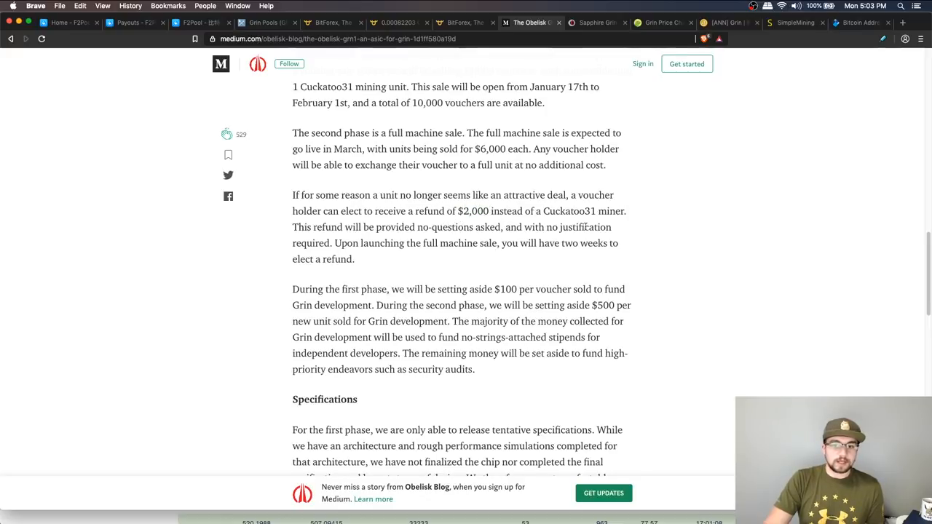
{"action": "mouse_move", "coordinate": [518, 260]}
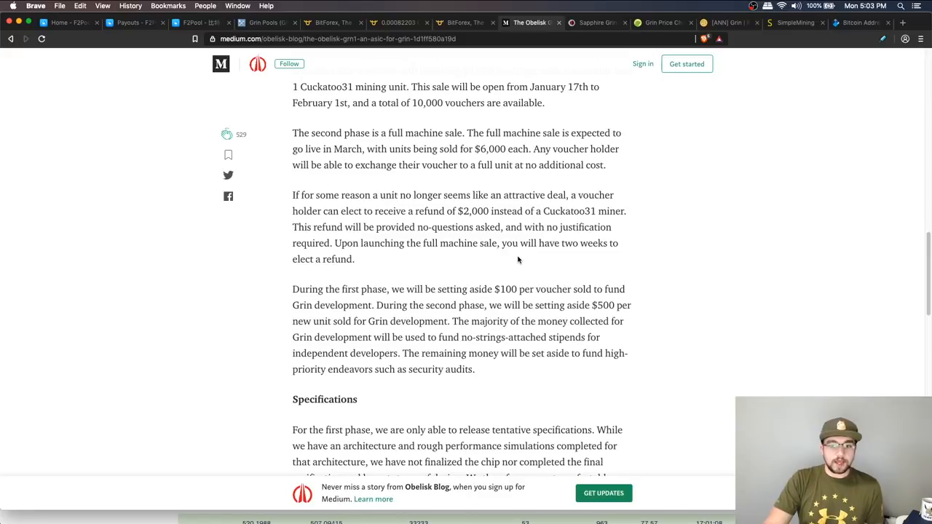
{"action": "mouse_move", "coordinate": [653, 230]}
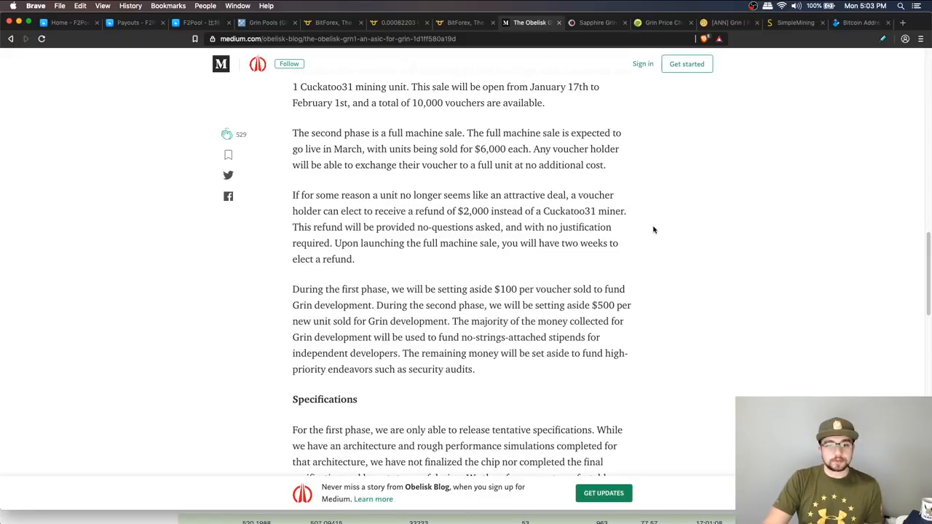
{"action": "scroll", "scroll_direction": "down", "scroll_amount": 3}
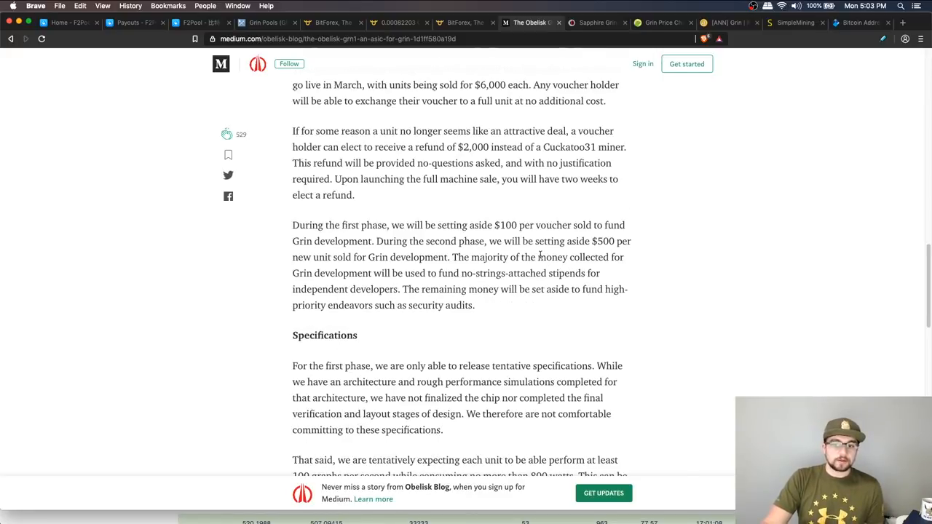
{"action": "double_click", "coordinate": [509, 225]}
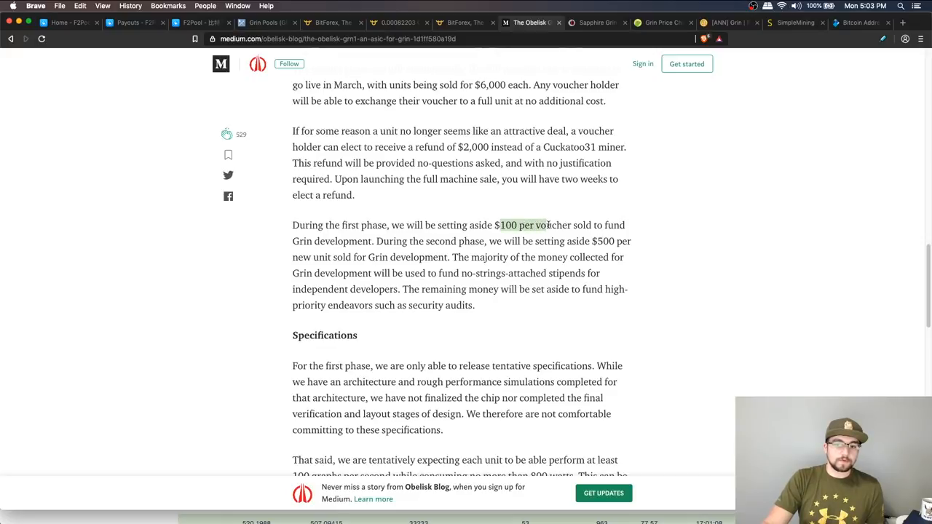
{"action": "left_click_drag", "start_coordinate": [499, 224], "coordinate": [572, 225]}
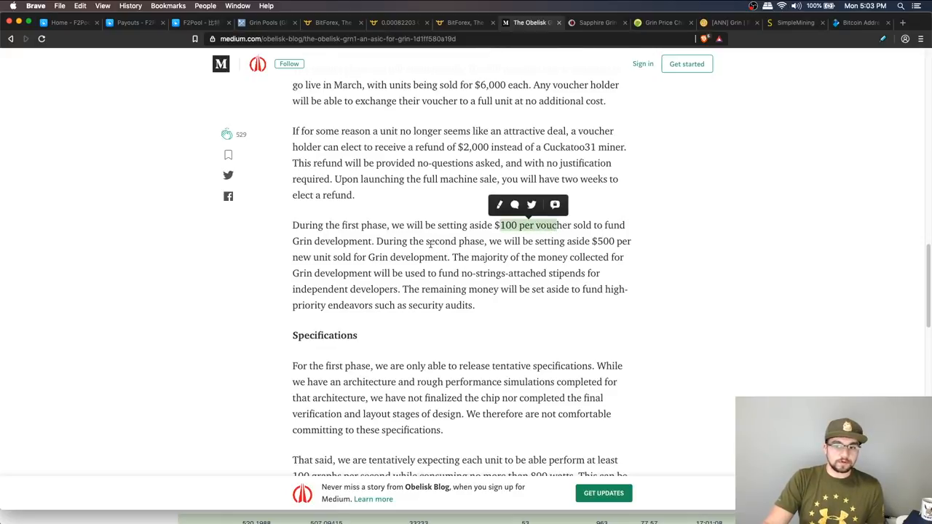
{"action": "left_click", "coordinate": [400, 241]}
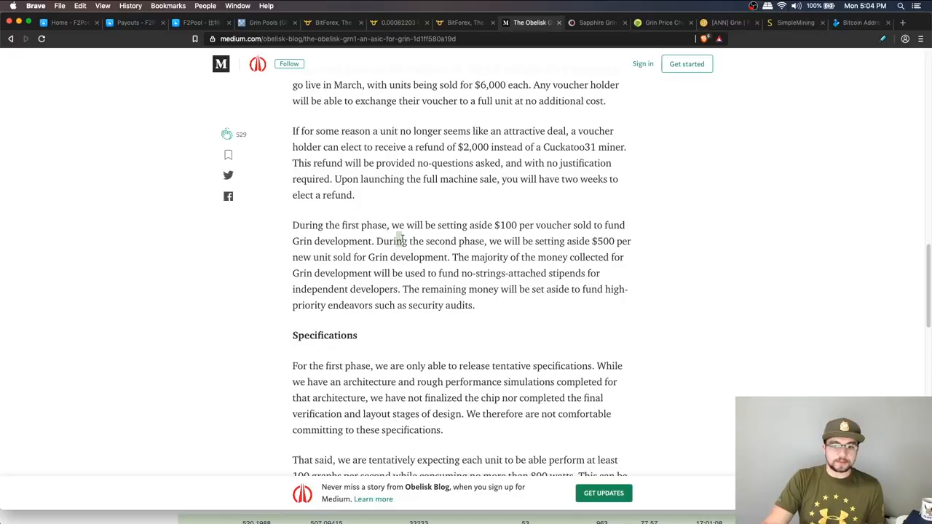
{"action": "left_click_drag", "start_coordinate": [377, 241], "coordinate": [480, 241]}
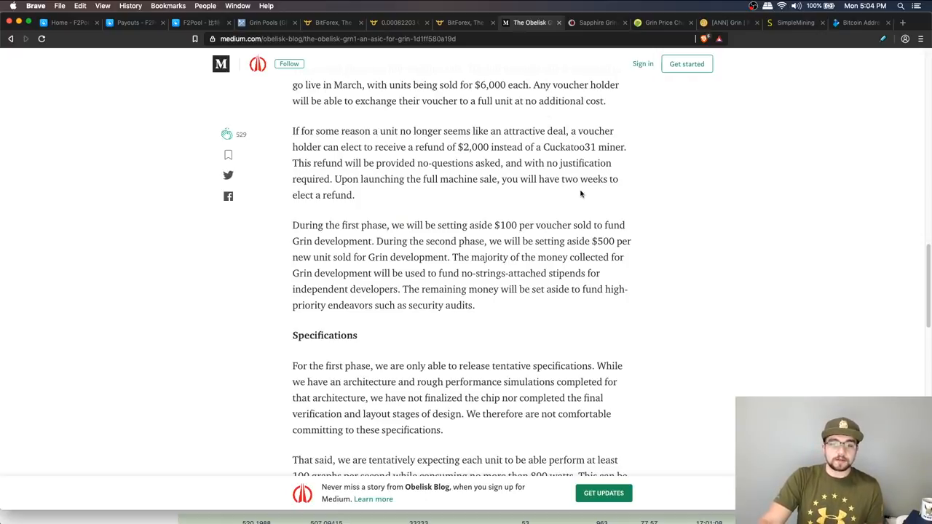
{"action": "scroll", "scroll_direction": "up", "scroll_amount": 3}
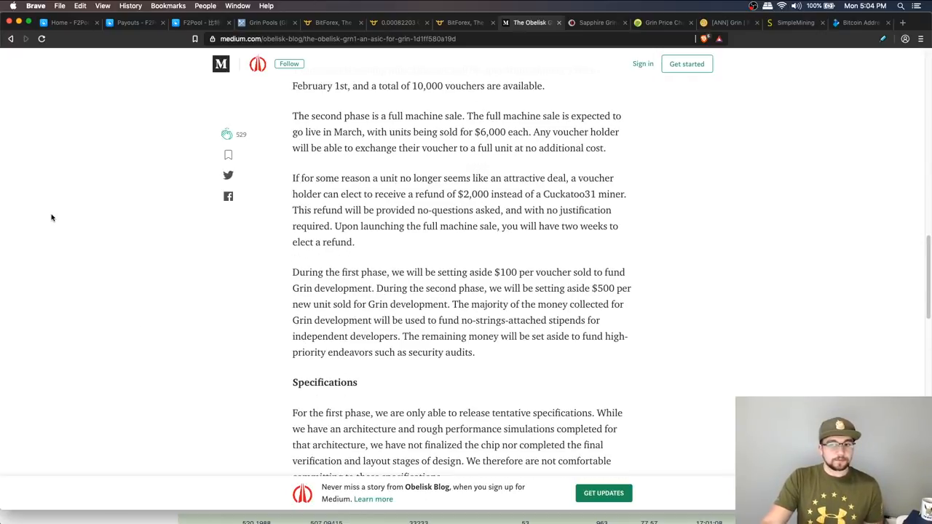
{"action": "scroll", "scroll_direction": "up", "scroll_amount": 3}
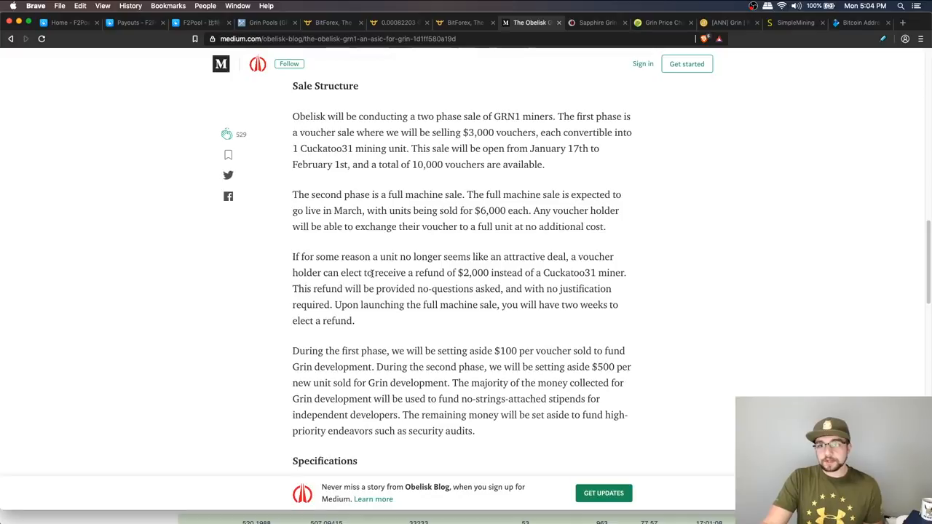
{"action": "mouse_move", "coordinate": [249, 253]}
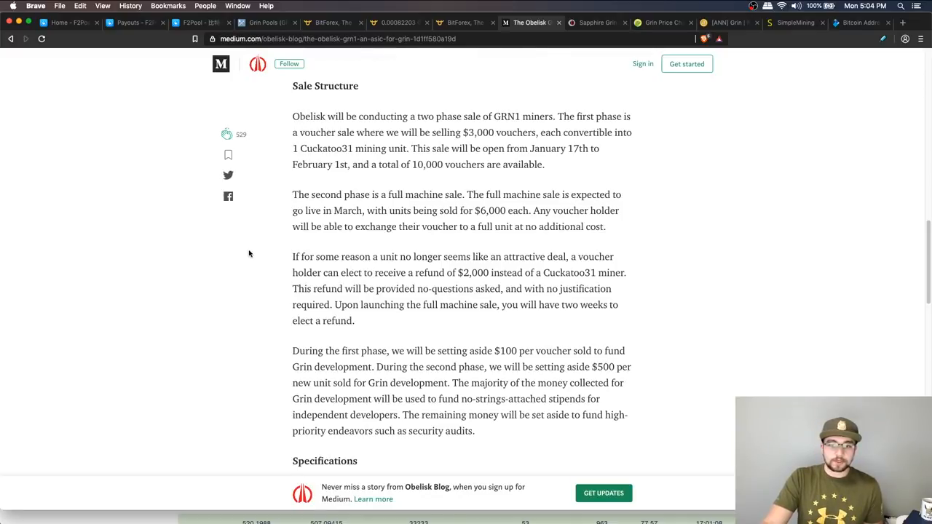
{"action": "mouse_move", "coordinate": [265, 214]}
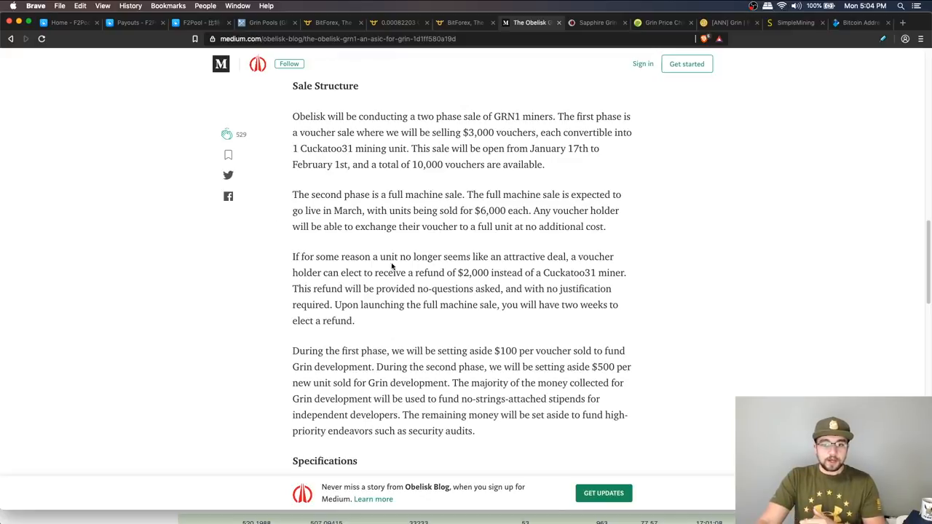
{"action": "double_click", "coordinate": [474, 272]}
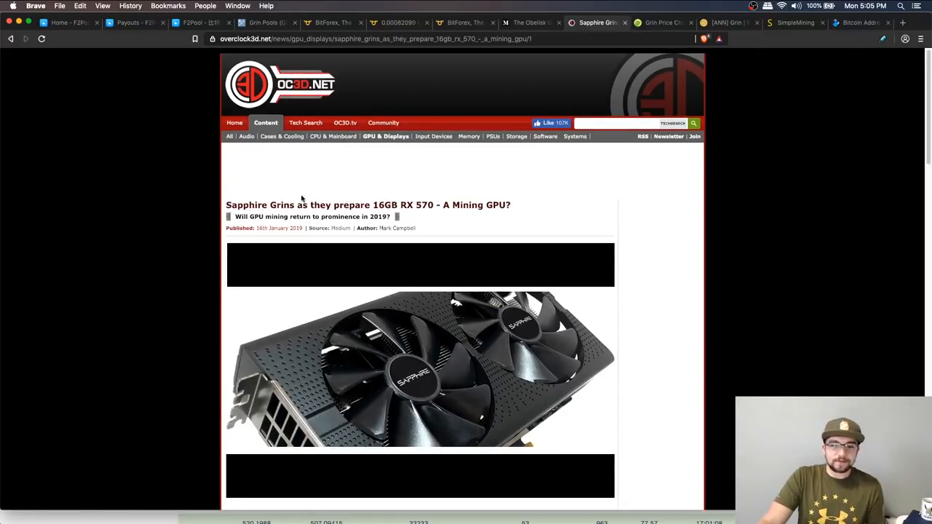
{"action": "mouse_move", "coordinate": [408, 198]}
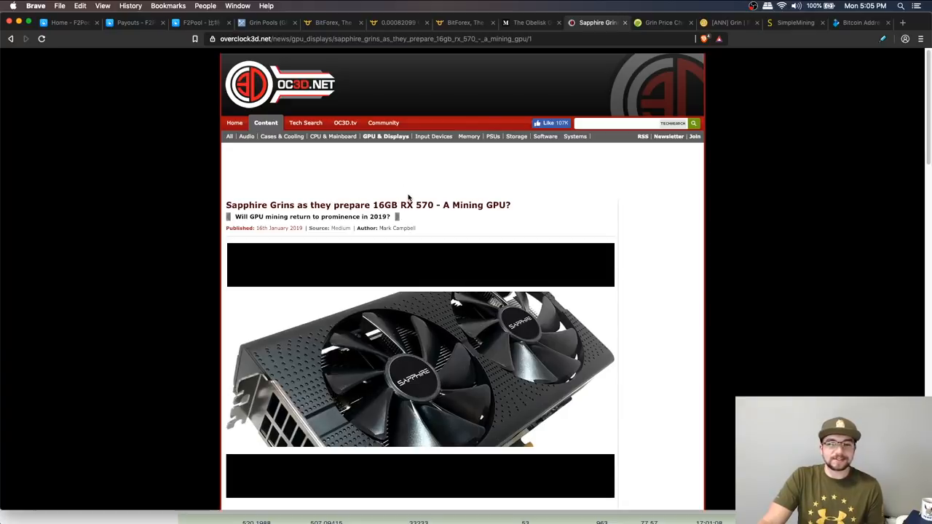
Scroll past the header image to the Sapphire 16GB RX 570 article text.
{"action": "scroll", "scroll_direction": "down", "scroll_amount": 3}
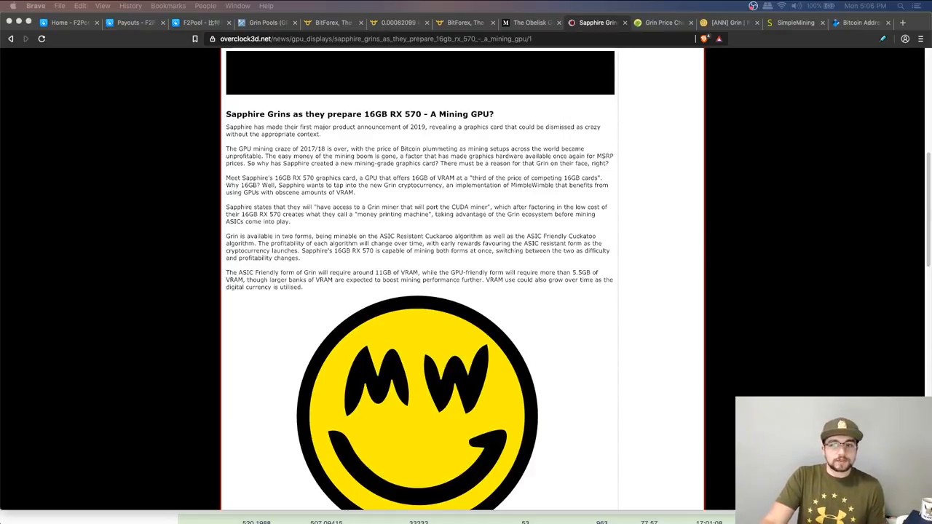
{"action": "scroll", "scroll_direction": "up", "scroll_amount": 3}
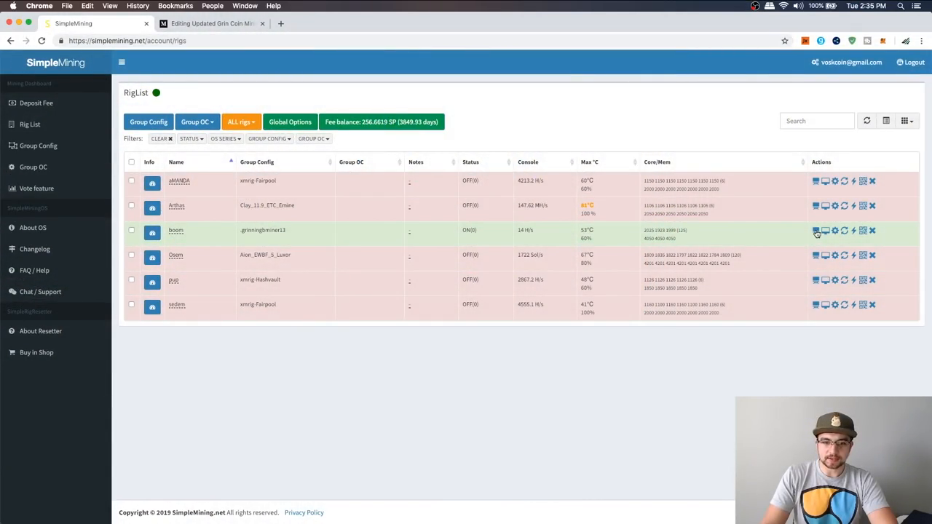
{"action": "left_click", "coordinate": [815, 231]}
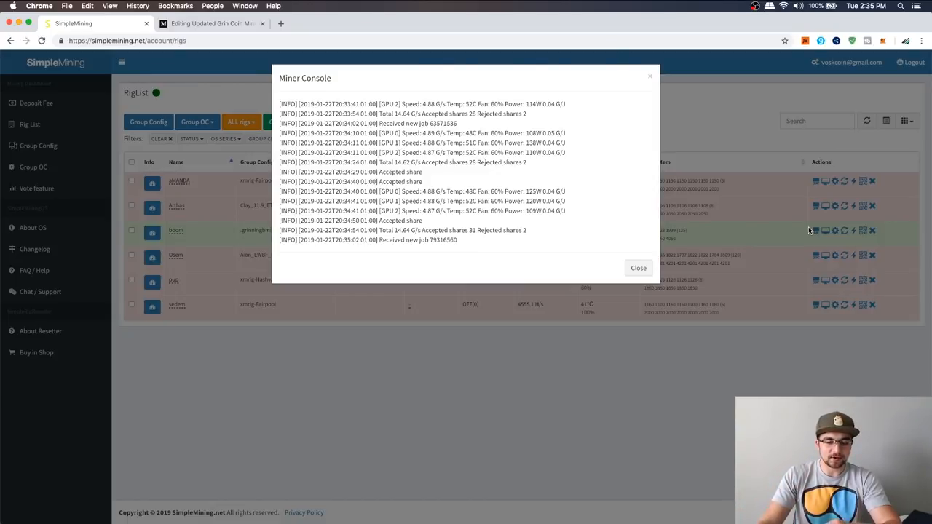
{"action": "mouse_move", "coordinate": [544, 187]}
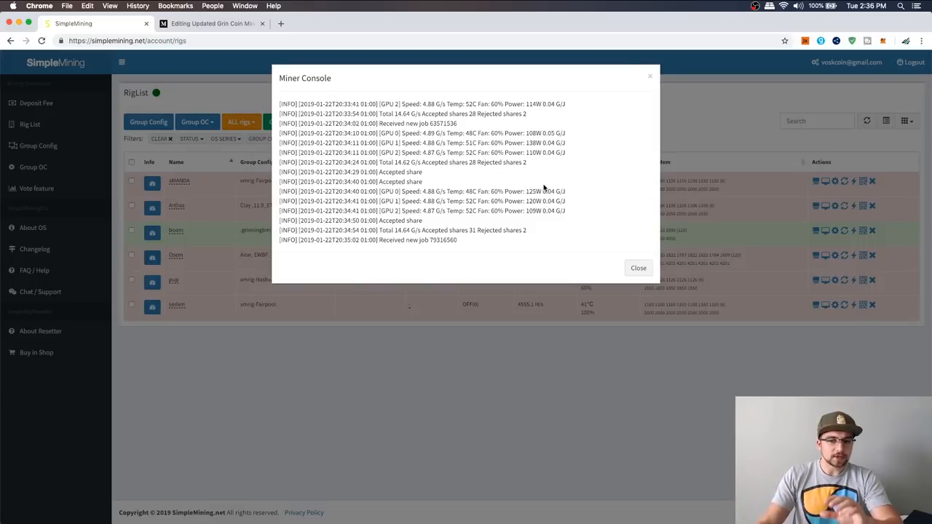
{"action": "mouse_move", "coordinate": [429, 165]}
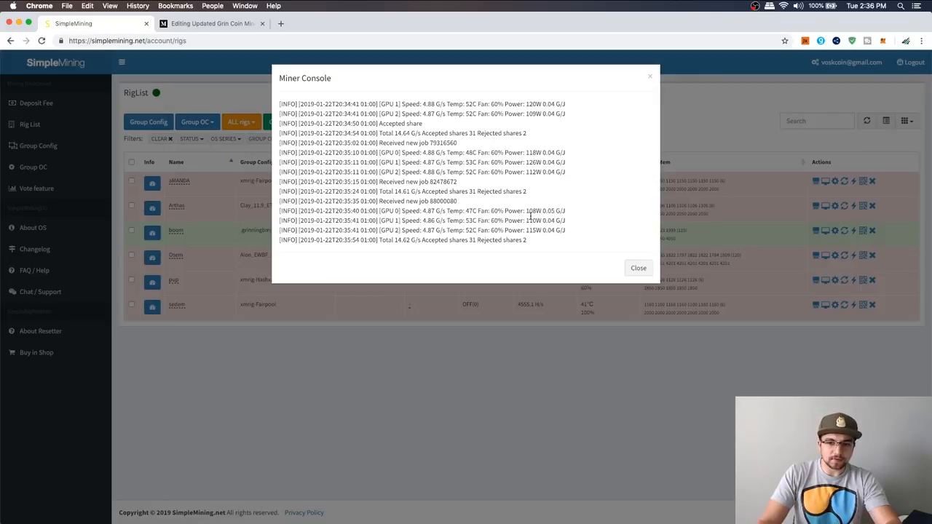
{"action": "left_click", "coordinate": [638, 267]}
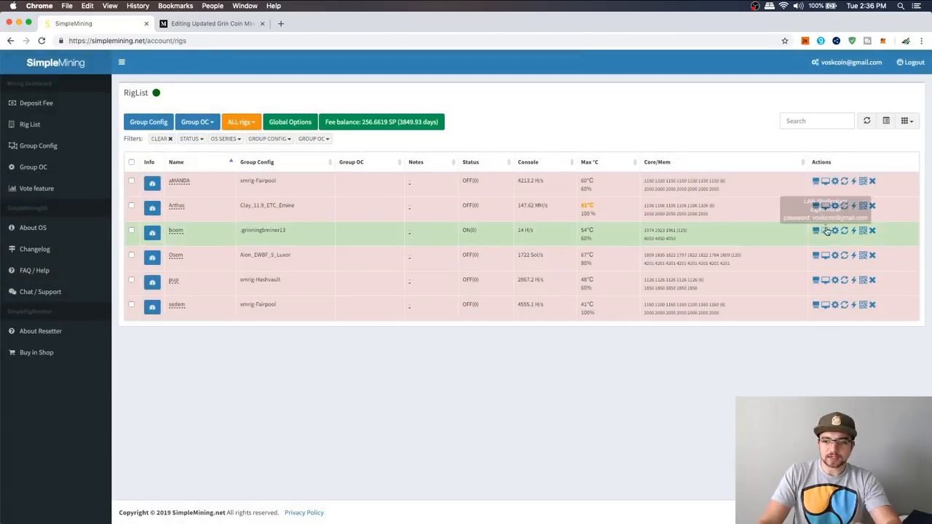
{"action": "mouse_move", "coordinate": [844, 231]}
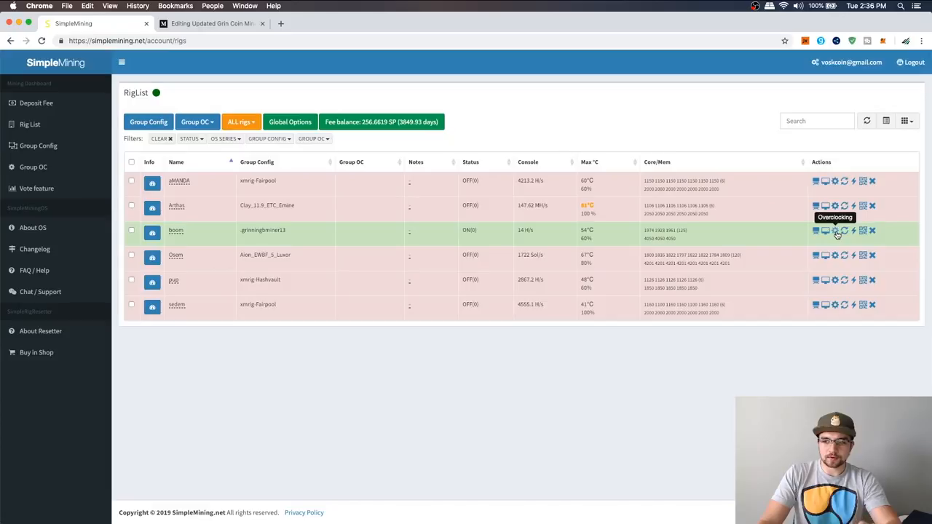
Show boom's overclocking settings: core 200 MHz, memory 500 MHz, 125 W limit.
{"action": "left_click", "coordinate": [843, 230]}
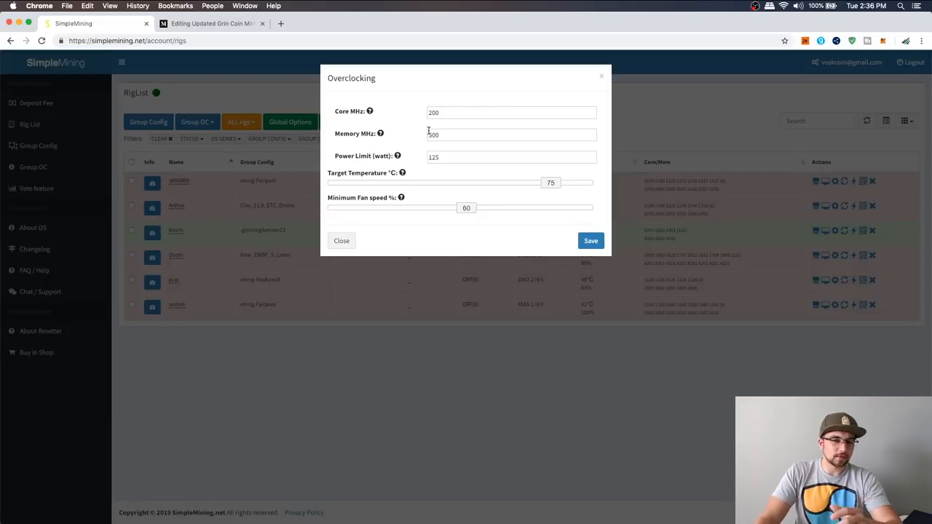
{"action": "mouse_move", "coordinate": [425, 177]}
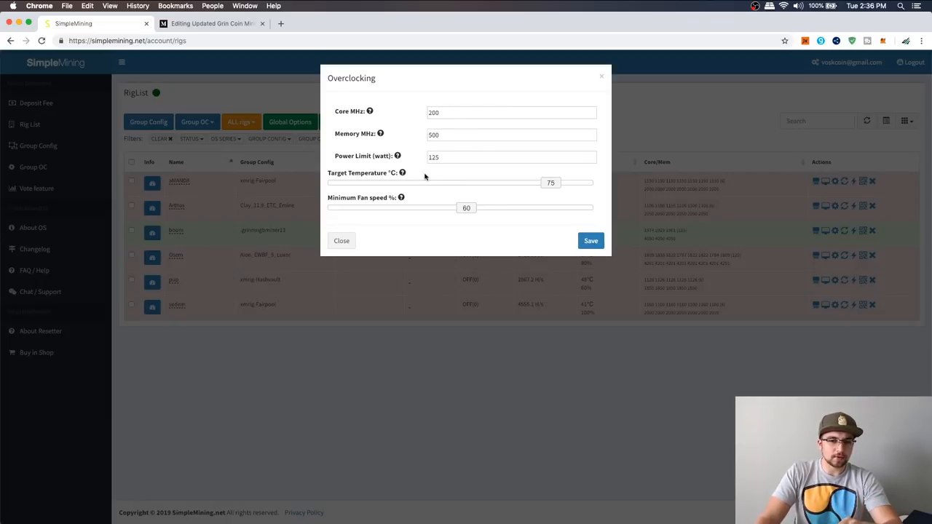
{"action": "mouse_move", "coordinate": [562, 83]}
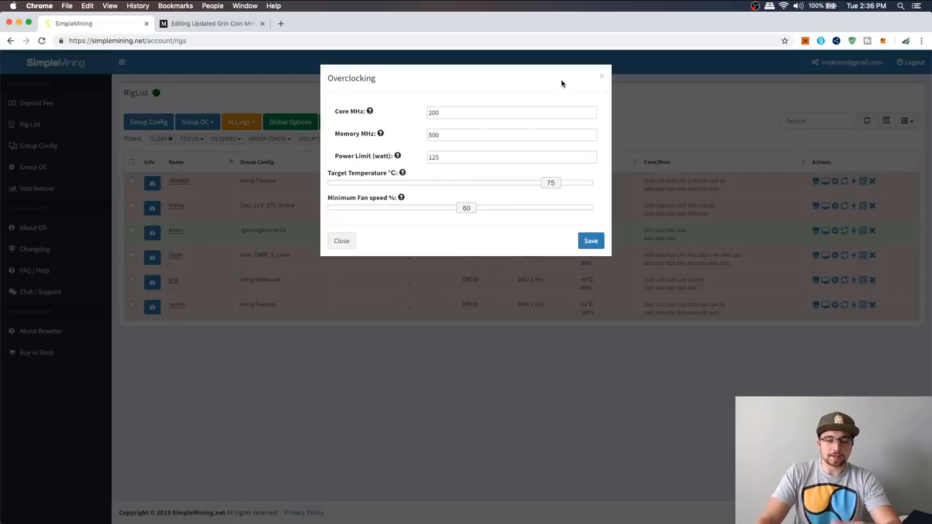
{"action": "mouse_move", "coordinate": [589, 101]}
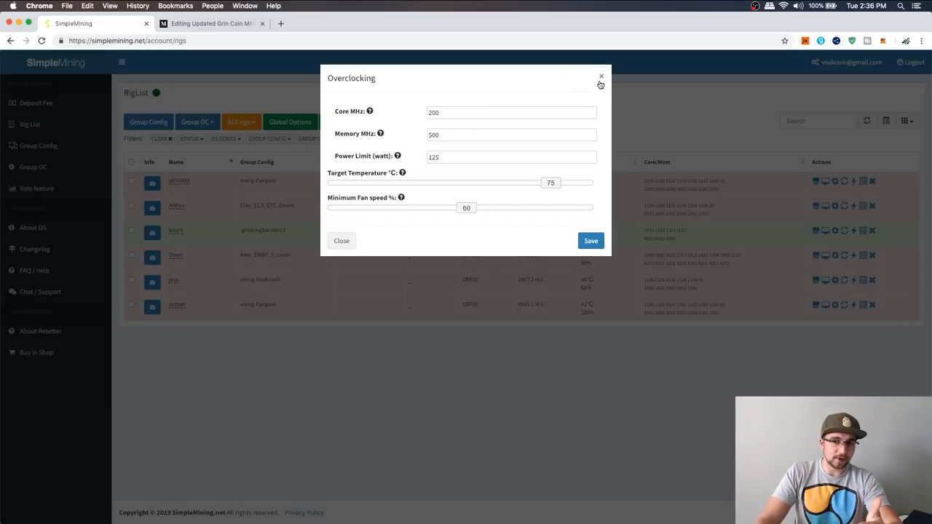
{"action": "mouse_move", "coordinate": [593, 77]}
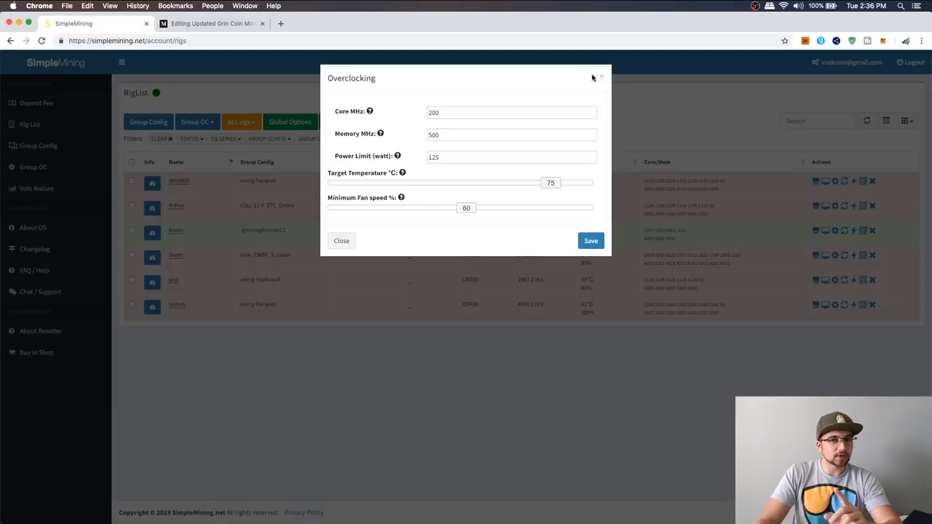
{"action": "mouse_move", "coordinate": [393, 128]}
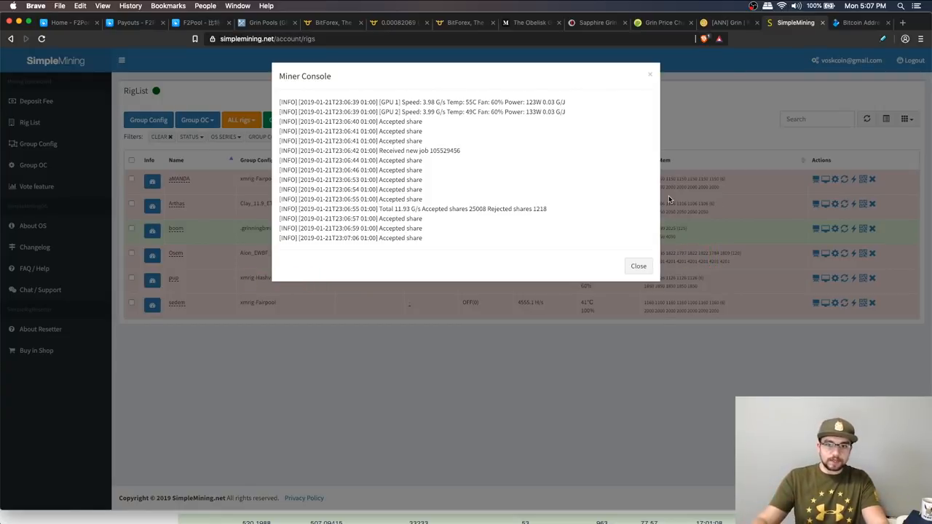
{"action": "mouse_move", "coordinate": [440, 93]}
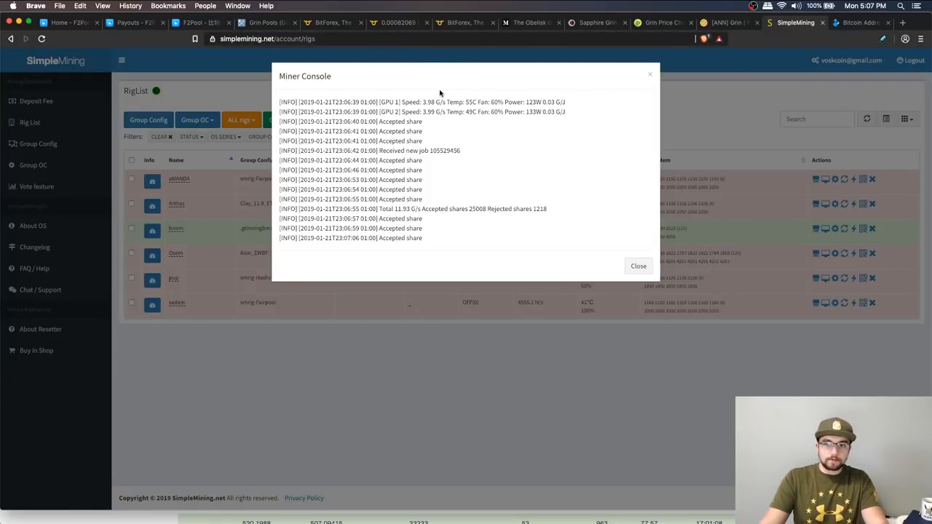
Check boom's miner console at about 11.93 G/s with 25,019 accepted shares, then close it.
{"action": "left_click", "coordinate": [637, 266]}
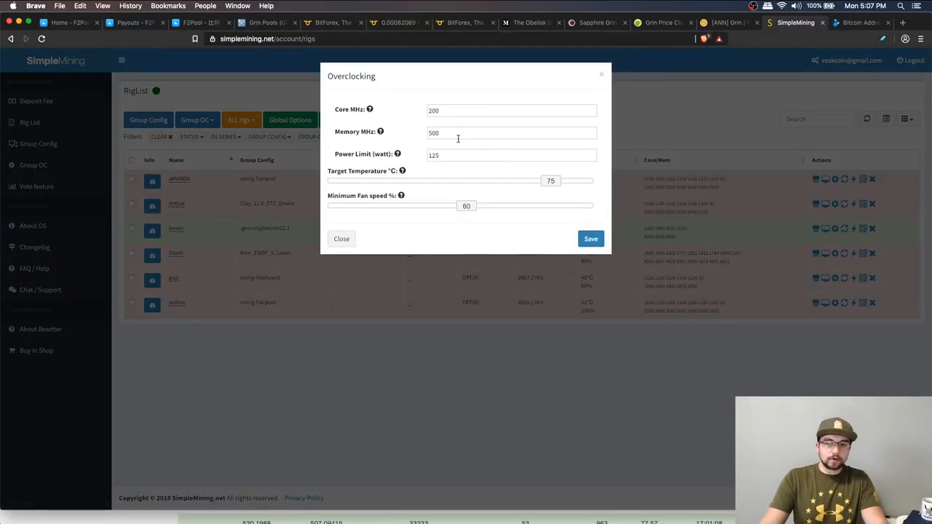
{"action": "left_click", "coordinate": [511, 133]}
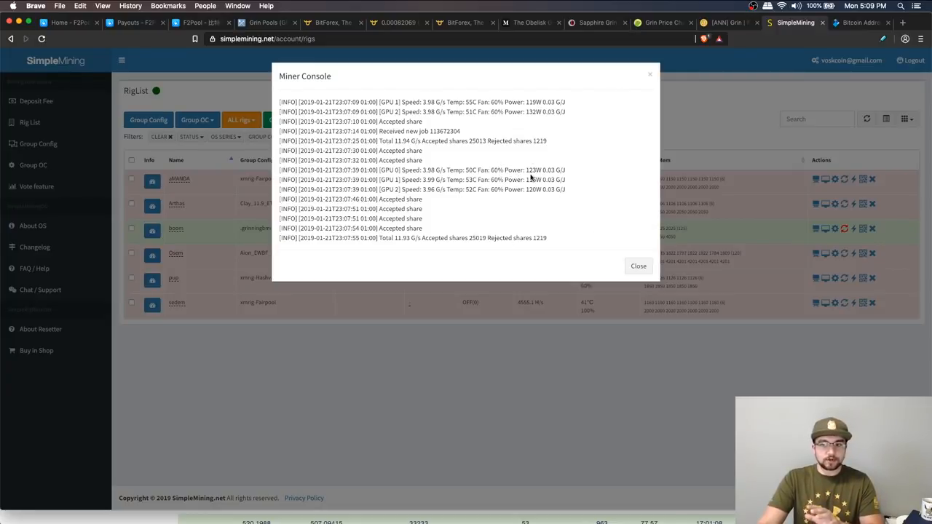
{"action": "left_click", "coordinate": [638, 266]}
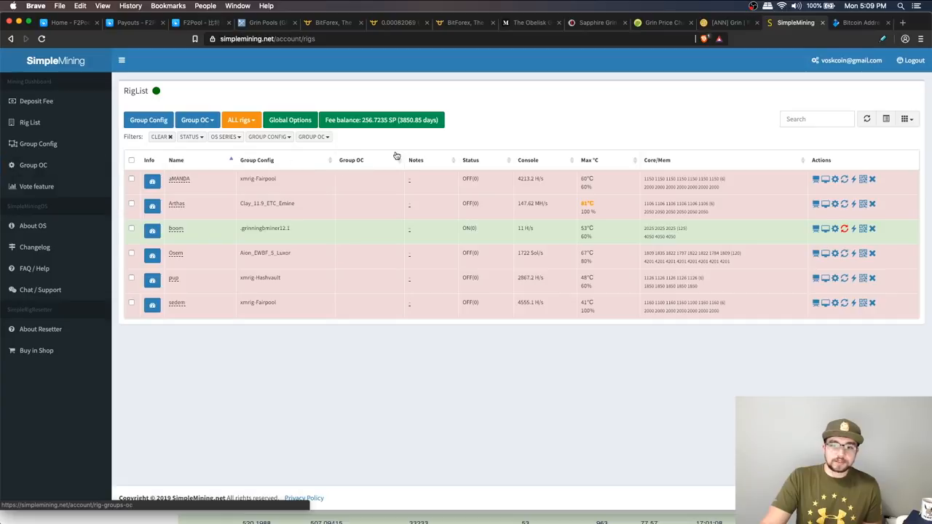
{"action": "mouse_move", "coordinate": [284, 235]}
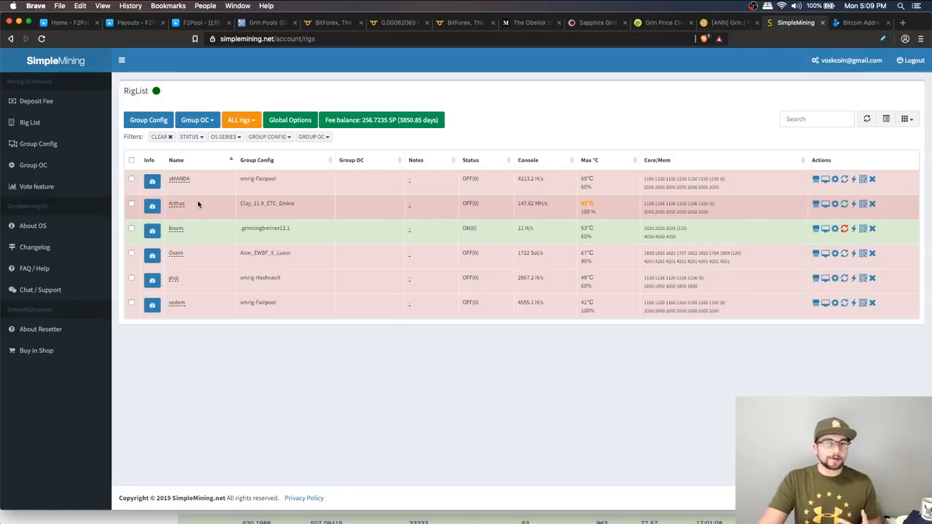
Start a new rig group filtered to bminer, then switch to the Grin mining guide.
{"action": "left_click", "coordinate": [37, 144]}
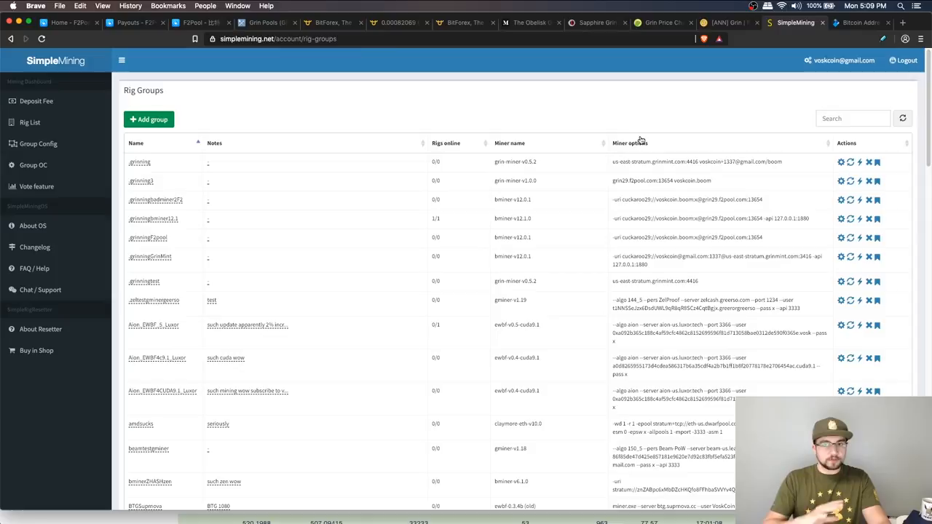
{"action": "mouse_move", "coordinate": [302, 213]}
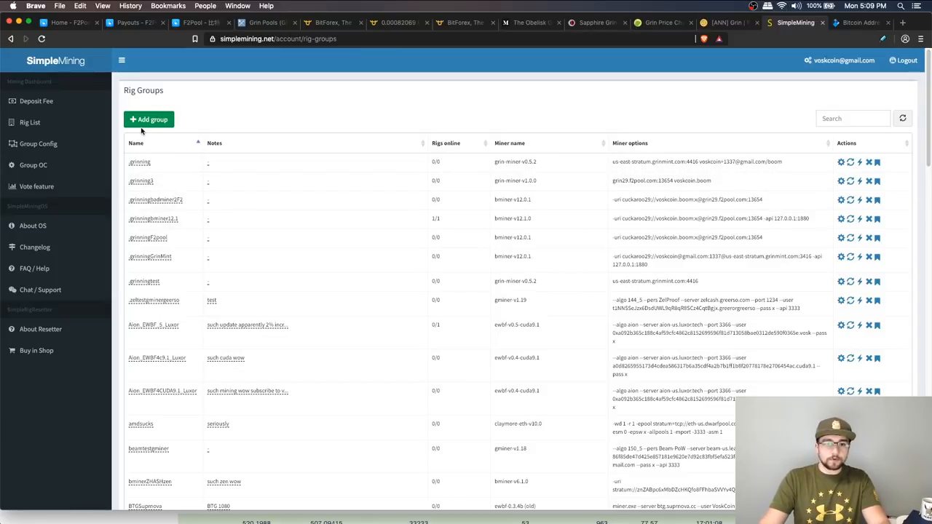
{"action": "left_click", "coordinate": [149, 119]}
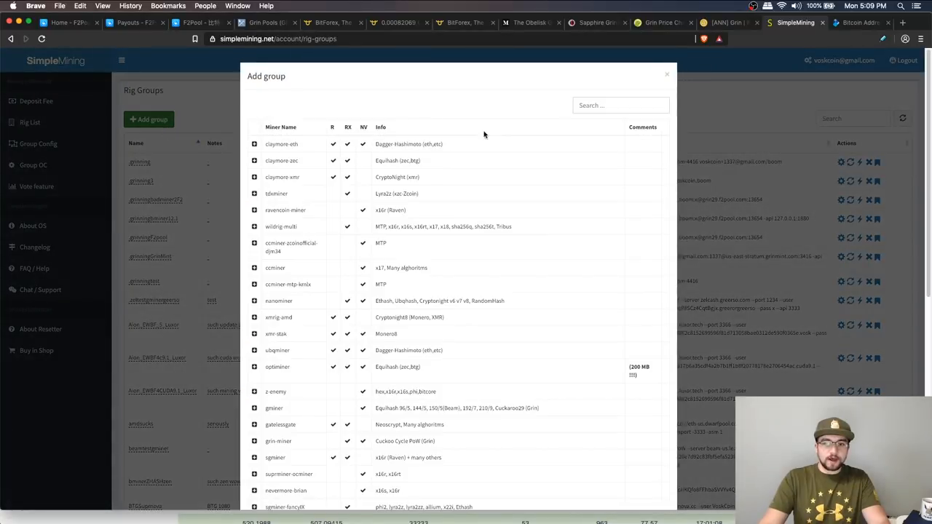
{"action": "type", "text": "bminer"}
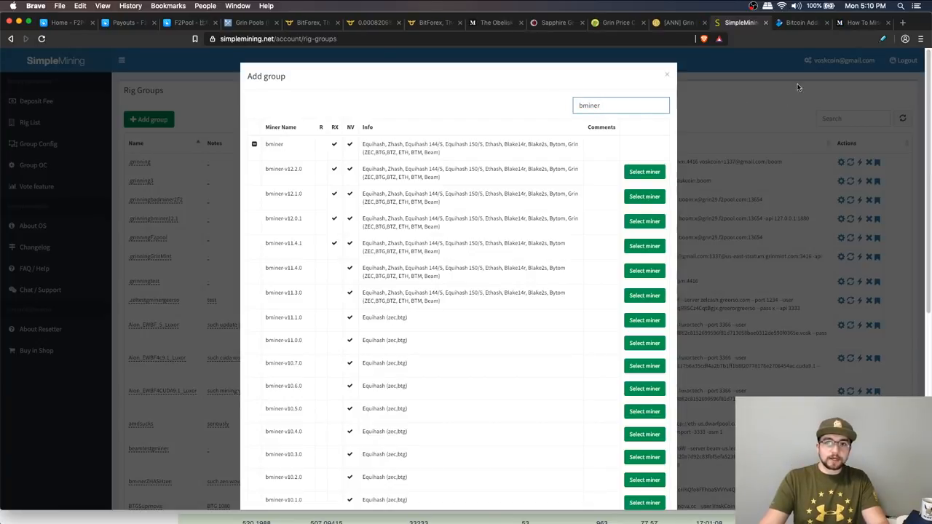
{"action": "left_click", "coordinate": [863, 23]}
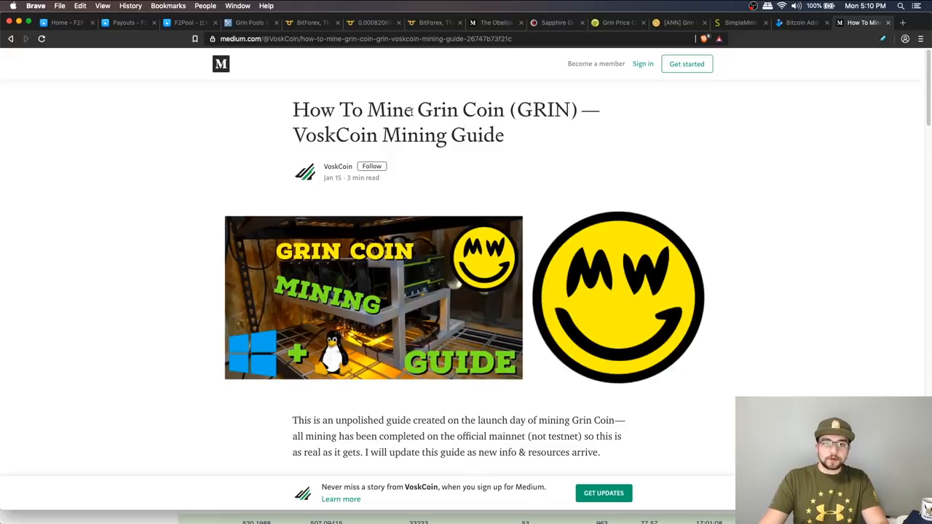
Look over the guide's smOS bminer quick-setup lines, then return to SimpleMining.
{"action": "scroll", "scroll_direction": "down", "scroll_amount": 3}
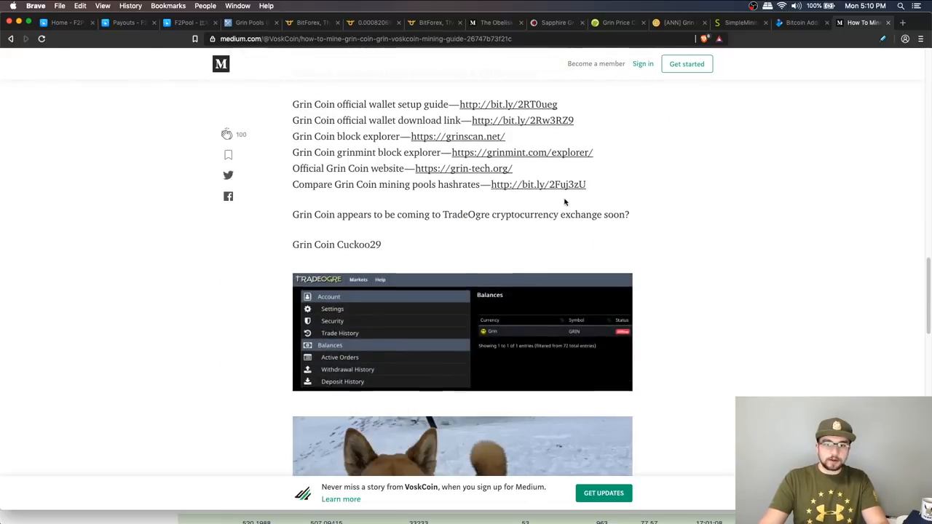
{"action": "scroll", "scroll_direction": "up", "scroll_amount": 3}
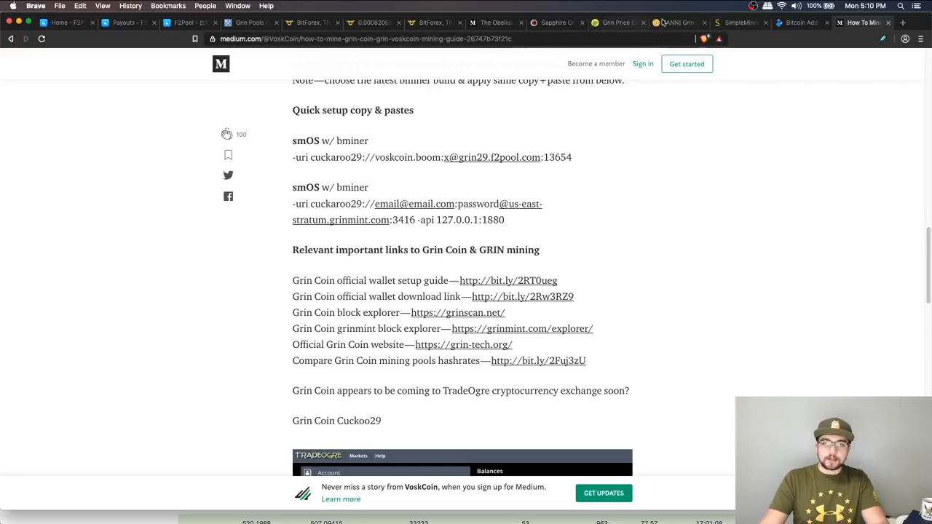
{"action": "left_click", "coordinate": [740, 23]}
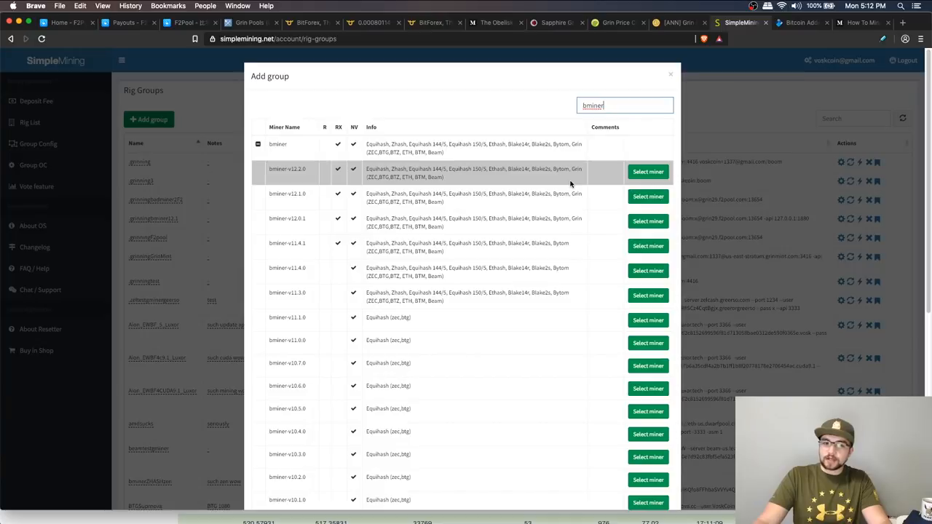
{"action": "mouse_move", "coordinate": [571, 196]}
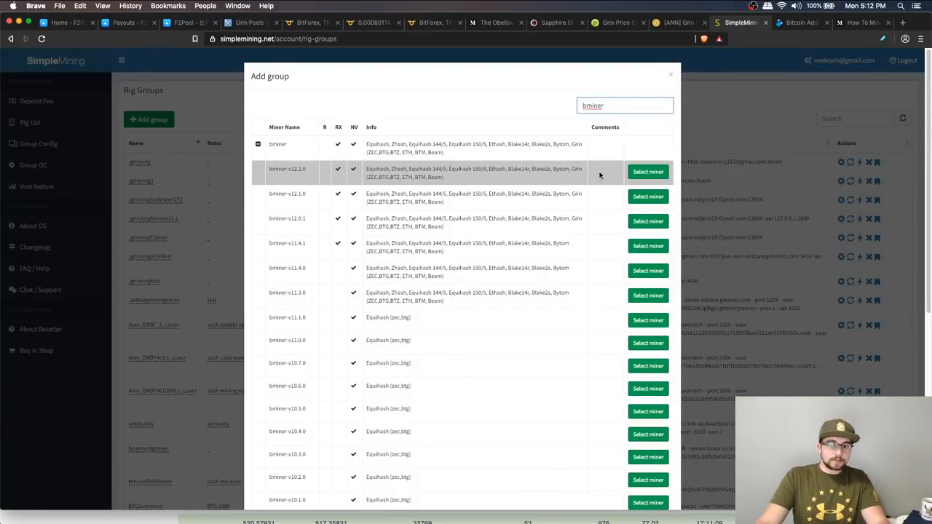
Create group .grinningbminer12.2 on bminer-v12.2.0 with description 'wowowowow', checking the pool options.
{"action": "left_click", "coordinate": [647, 171]}
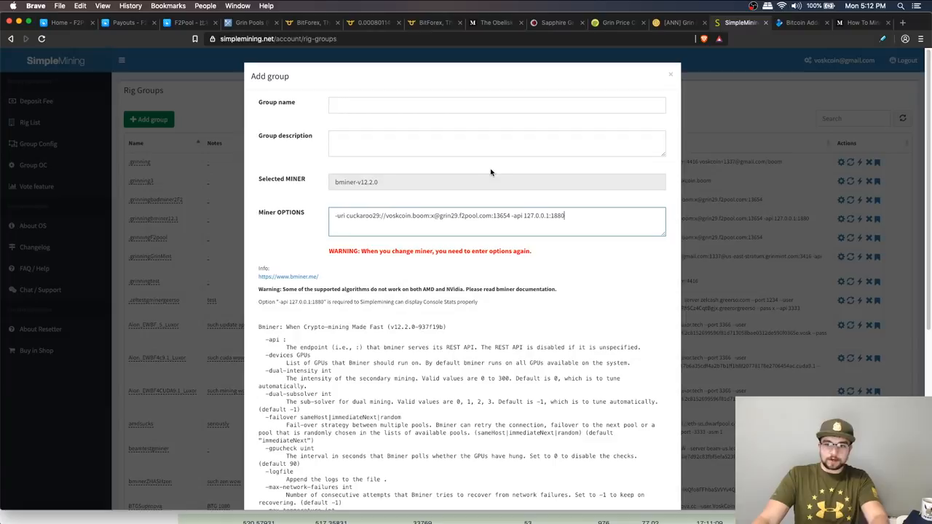
{"action": "mouse_move", "coordinate": [364, 121]}
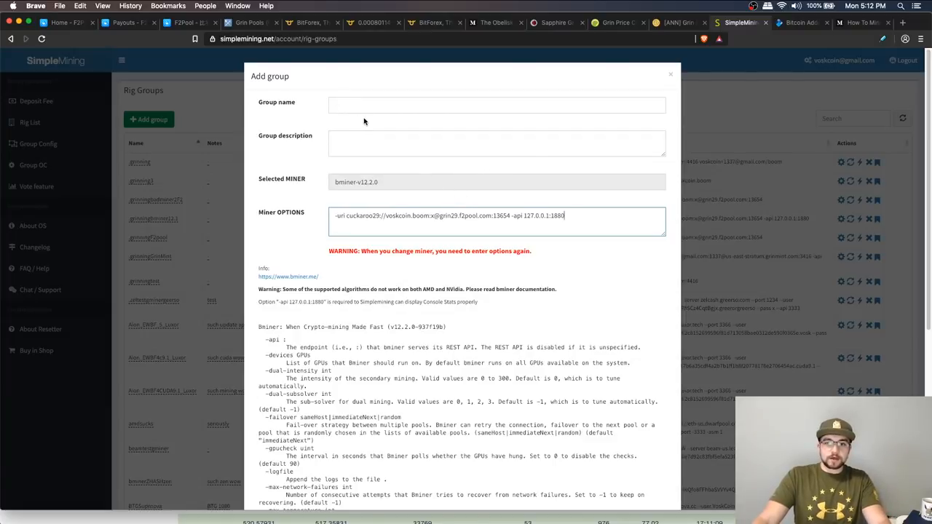
{"action": "type", "text": ".grin"}
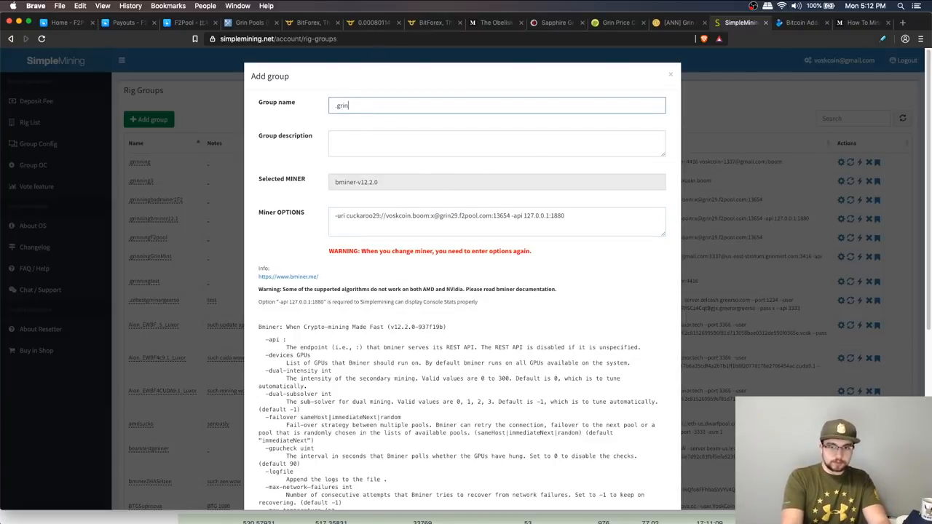
{"action": "type", "text": "ning"}
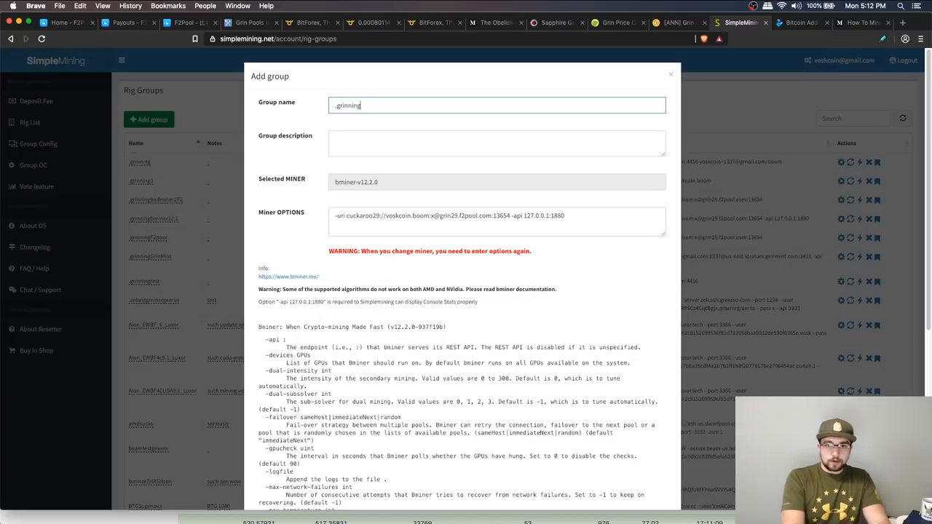
{"action": "type", "text": "bminer"}
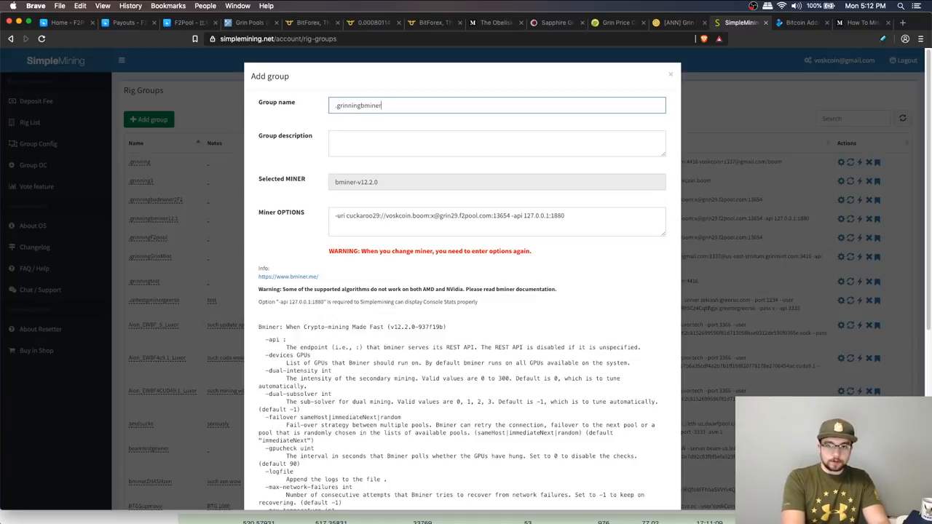
{"action": "type", "text": "12.2"}
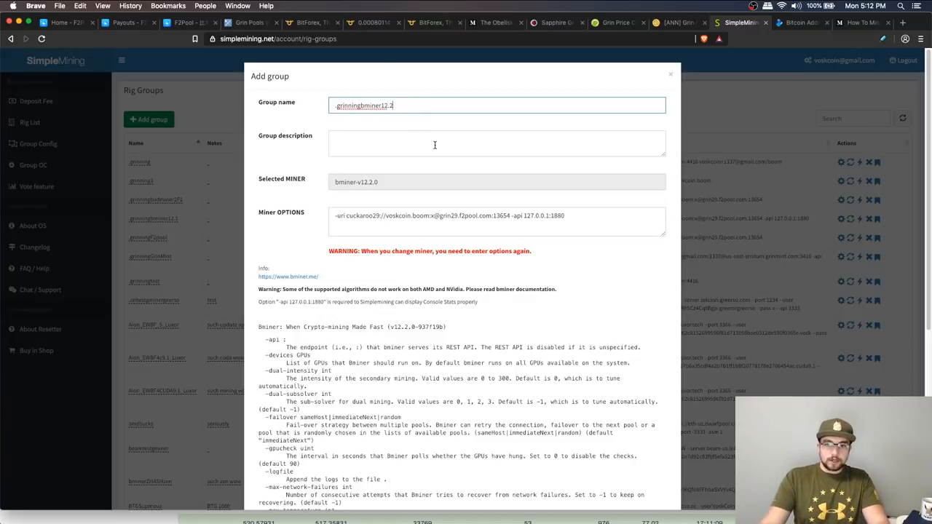
{"action": "type", "text": "wowowowow"}
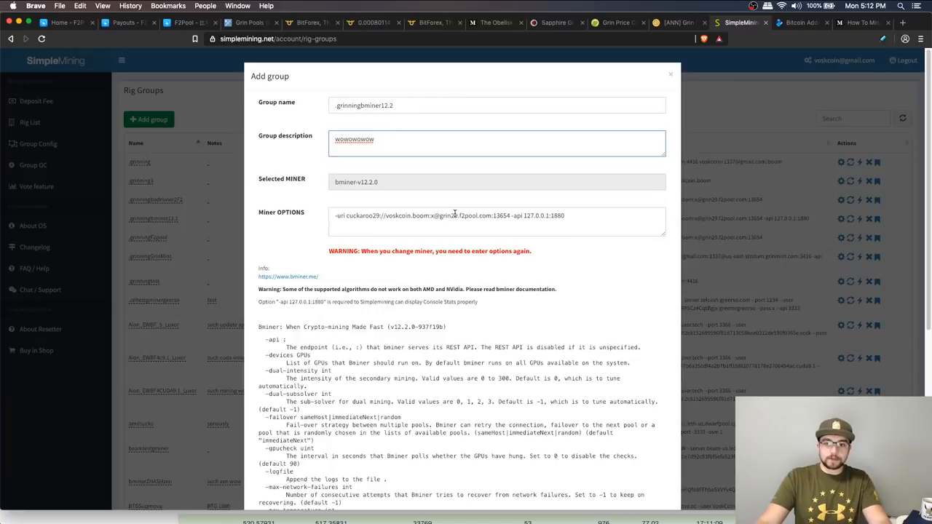
{"action": "left_click", "coordinate": [404, 215]}
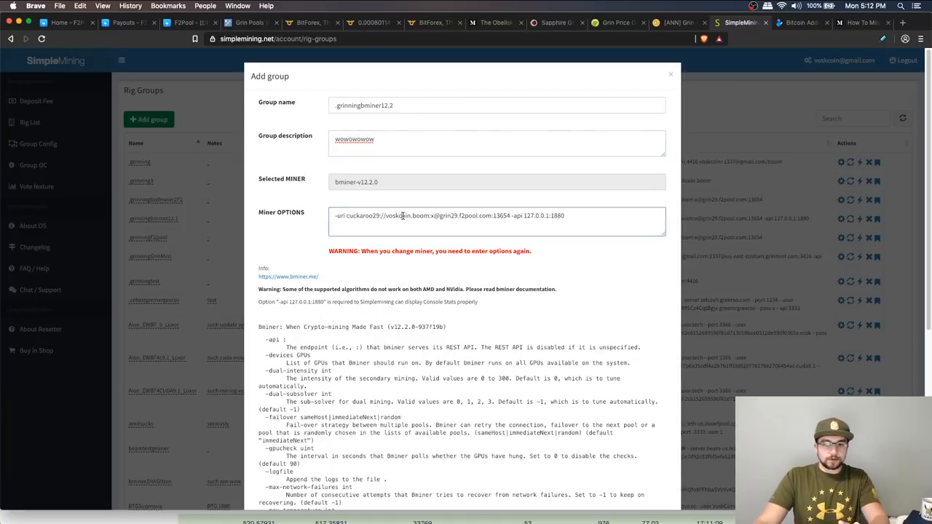
{"action": "double_click", "coordinate": [423, 215]}
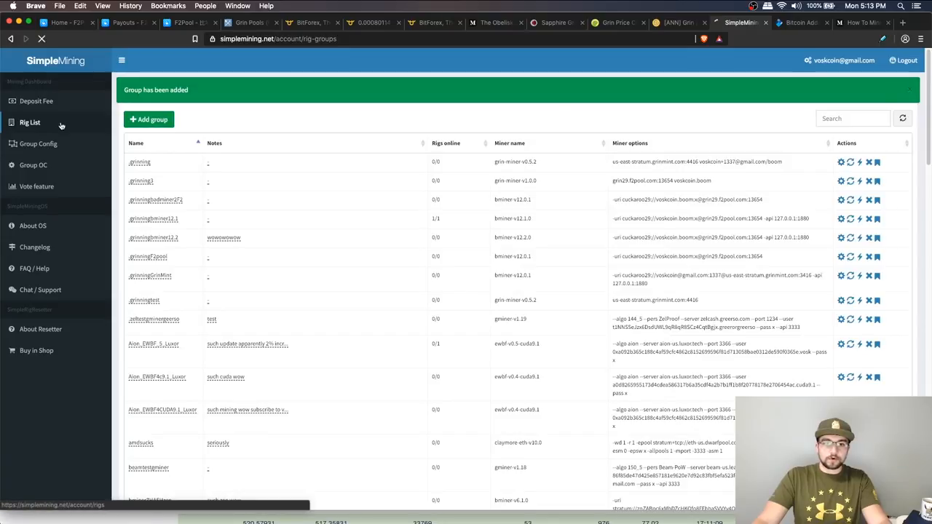
Open the Rig List to confirm boom is online under .grinningbminer12.2.
{"action": "left_click", "coordinate": [30, 123]}
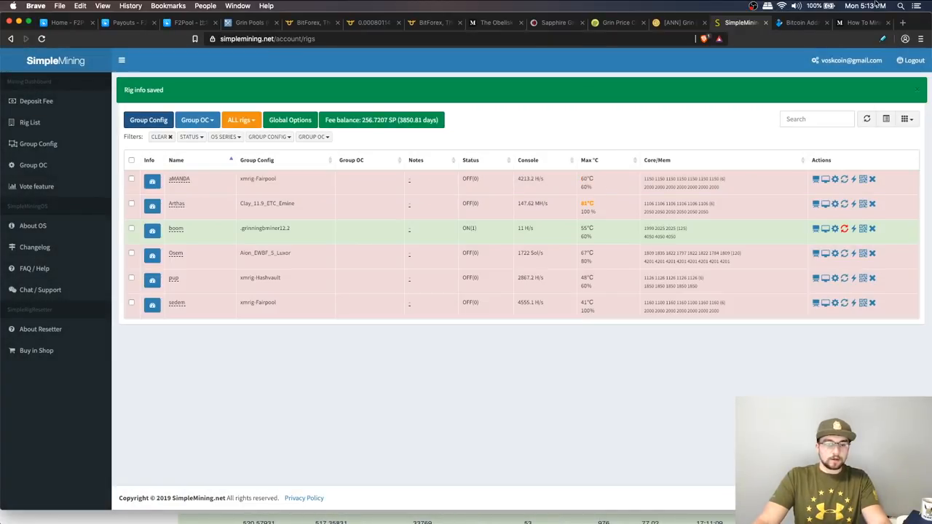
{"action": "mouse_move", "coordinate": [469, 228]}
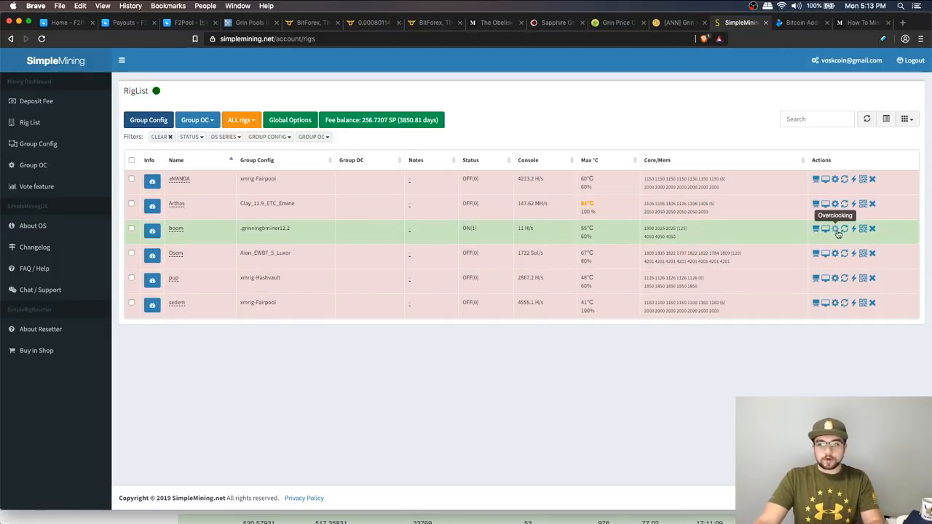
{"action": "mouse_move", "coordinate": [883, 132]}
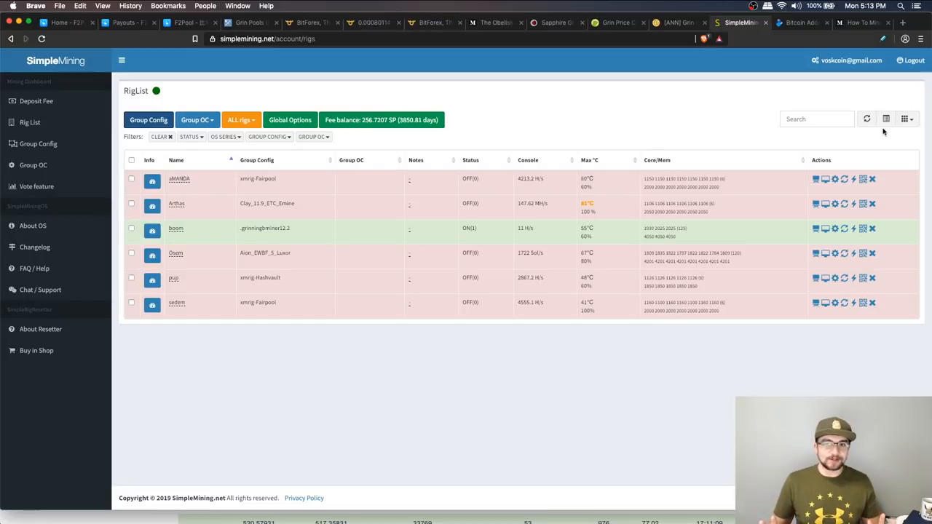
{"action": "mouse_move", "coordinate": [815, 229]}
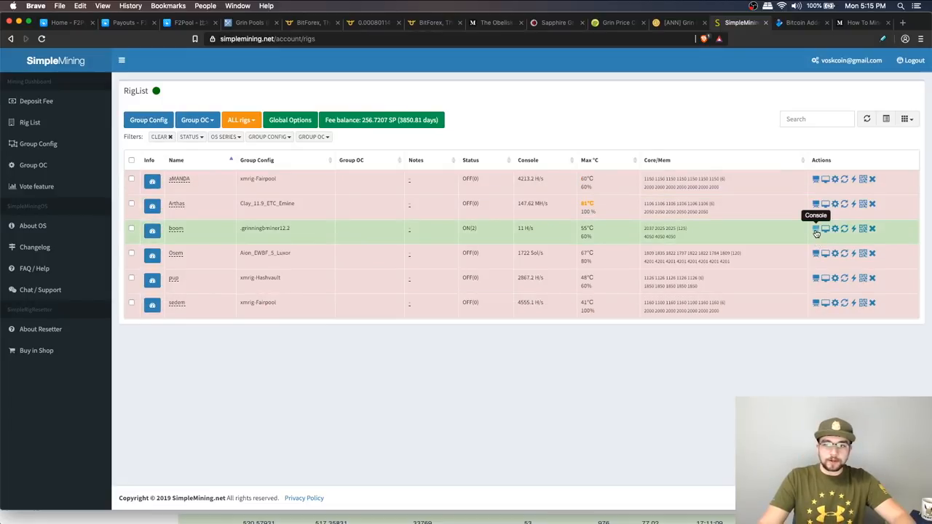
Open the Miner Console for rig boom to see per-GPU speeds and accepted shares.
{"action": "left_click", "coordinate": [815, 229]}
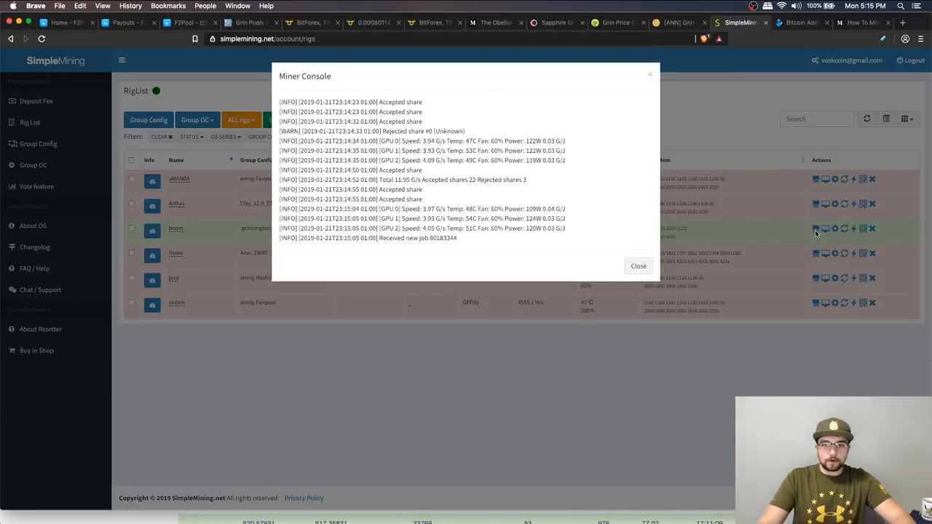
{"action": "mouse_move", "coordinate": [476, 205]}
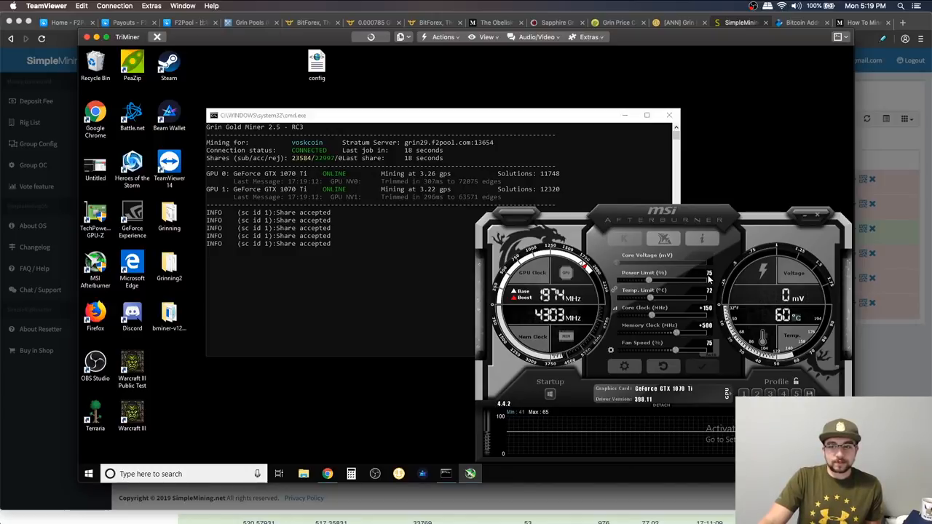
{"action": "mouse_move", "coordinate": [715, 324]}
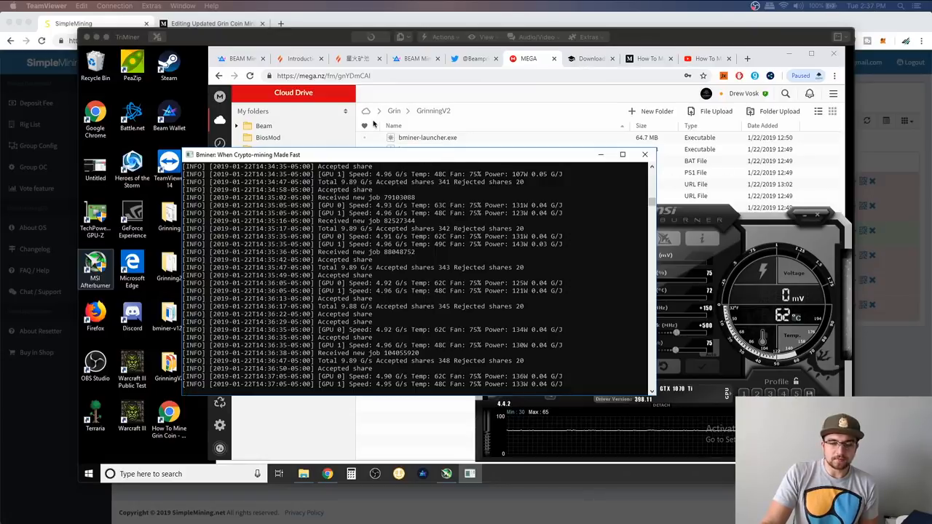
{"action": "mouse_move", "coordinate": [501, 102]}
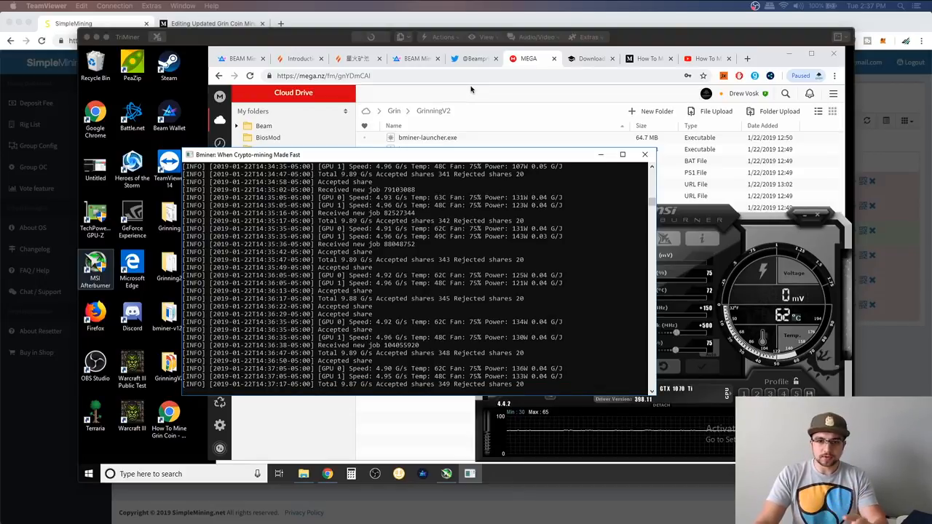
{"action": "mouse_move", "coordinate": [482, 100]}
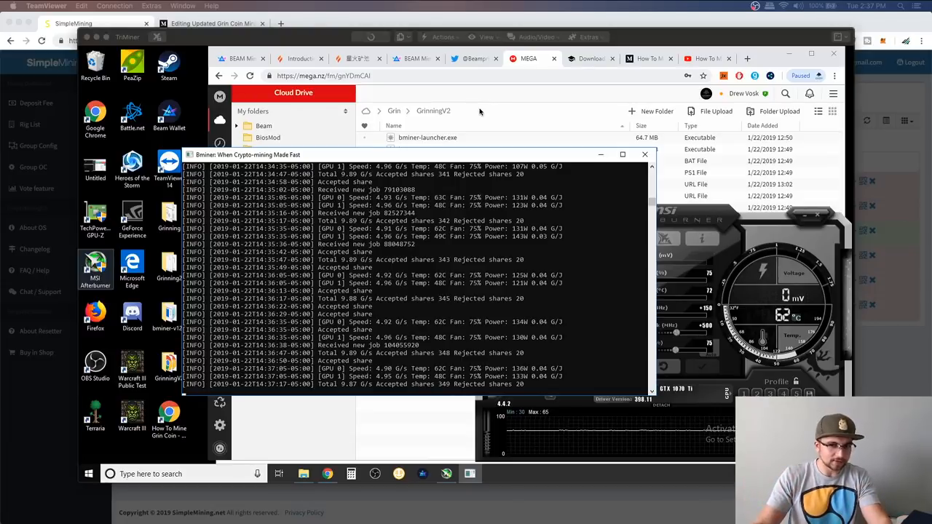
{"action": "mouse_move", "coordinate": [392, 288]}
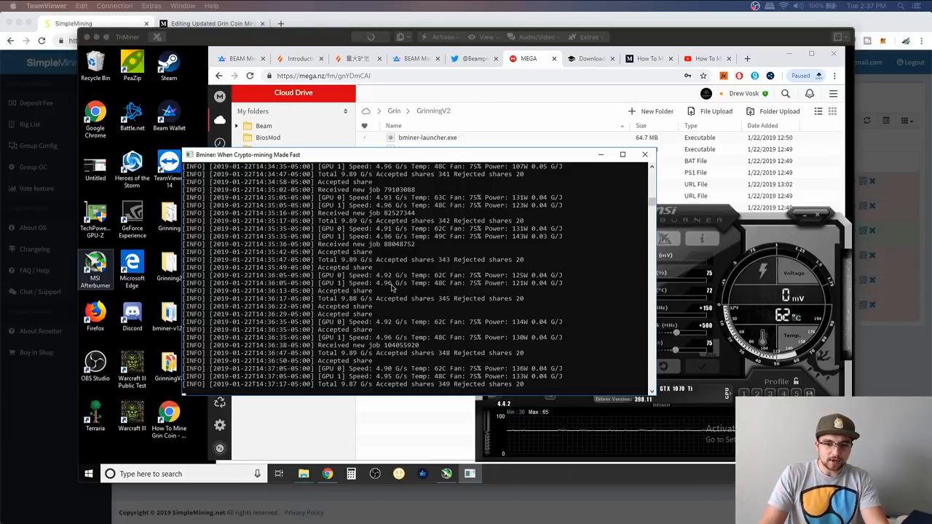
{"action": "mouse_move", "coordinate": [444, 189]}
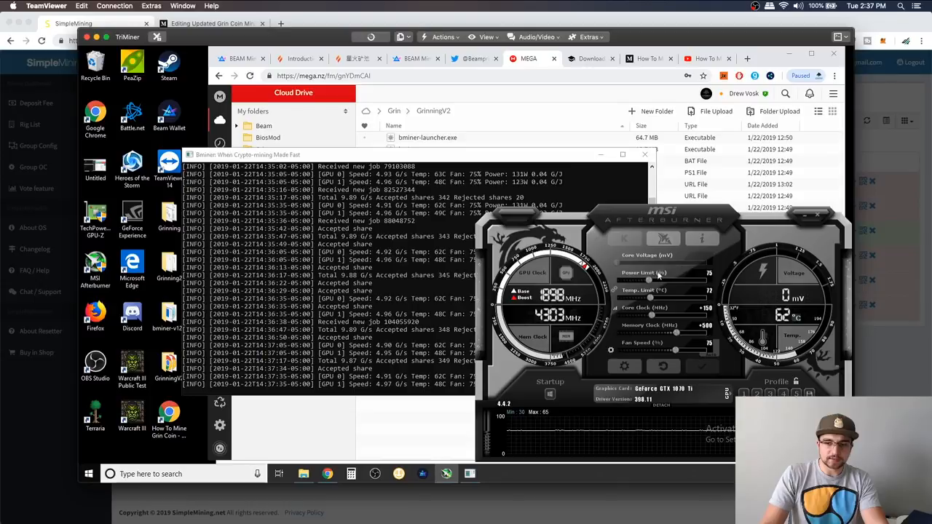
{"action": "mouse_move", "coordinate": [589, 378]}
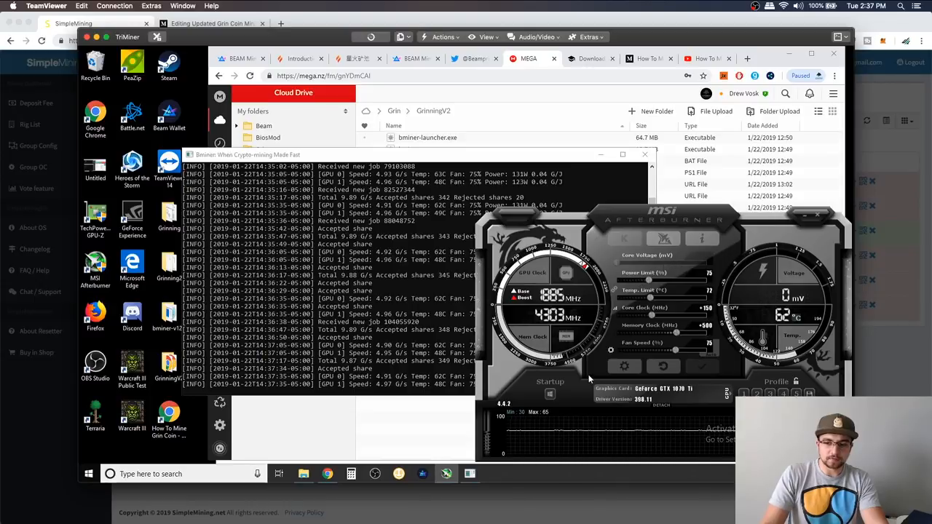
{"action": "mouse_move", "coordinate": [589, 379]}
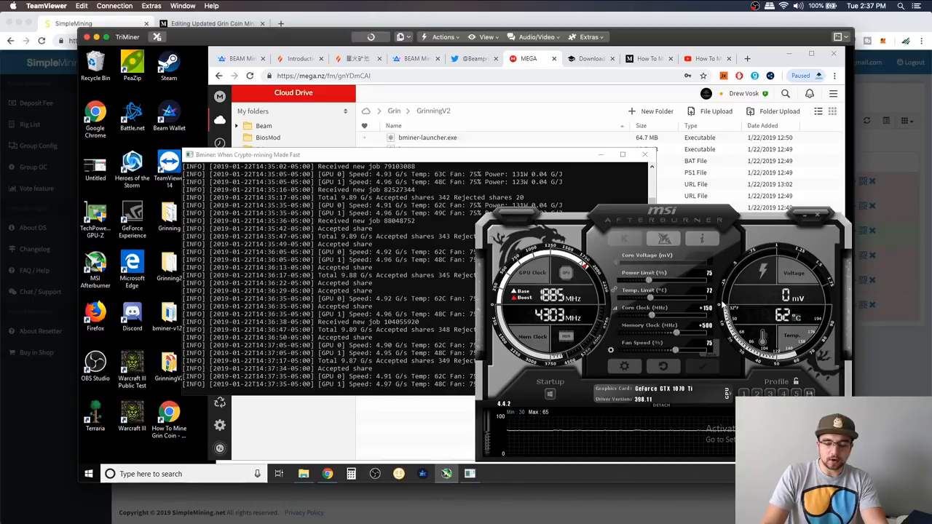
{"action": "left_click", "coordinate": [320, 154]}
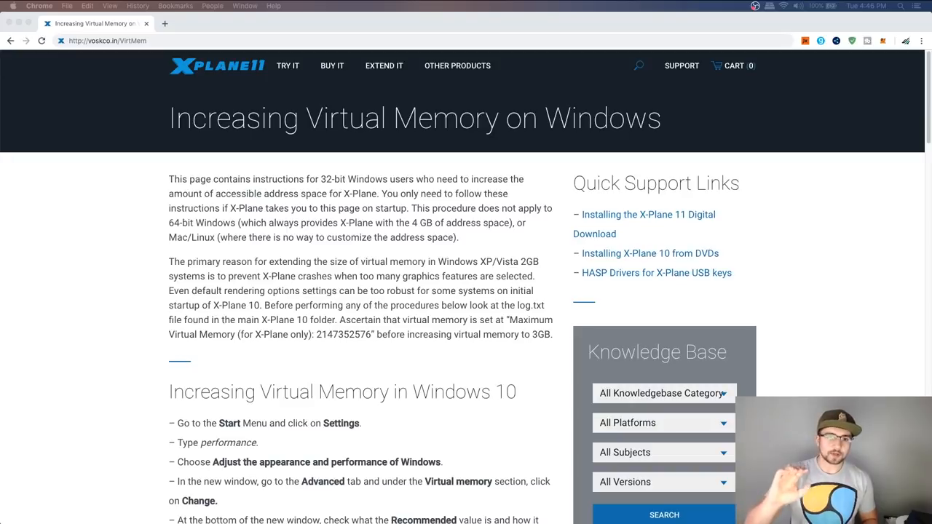
{"action": "mouse_move", "coordinate": [41, 109]}
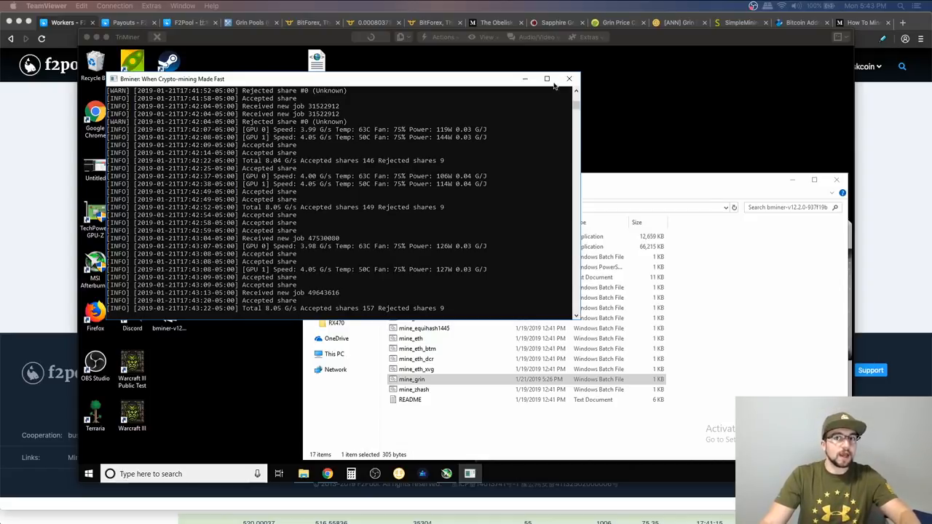
{"action": "mouse_move", "coordinate": [569, 79]}
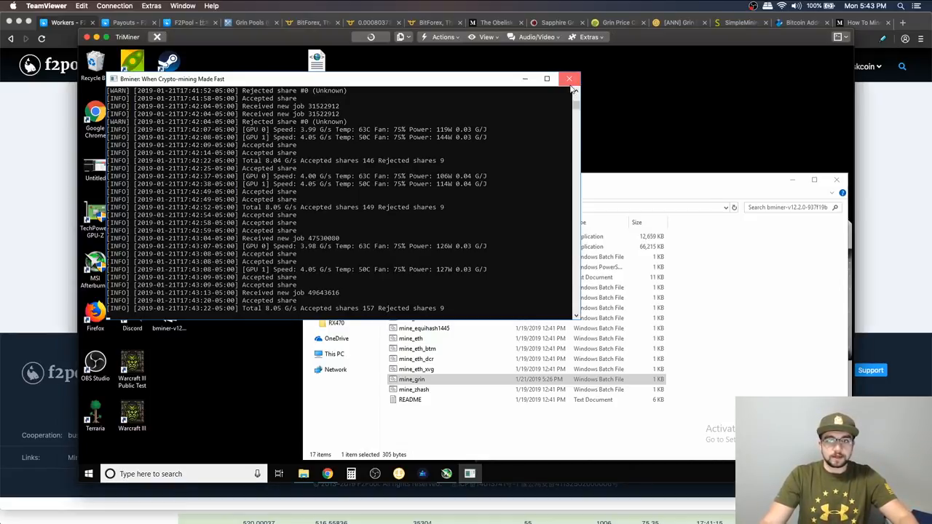
Close the Bminer console window on the remote rig, leaving the bminer-v12.2.0 folder open.
{"action": "left_click", "coordinate": [569, 79]}
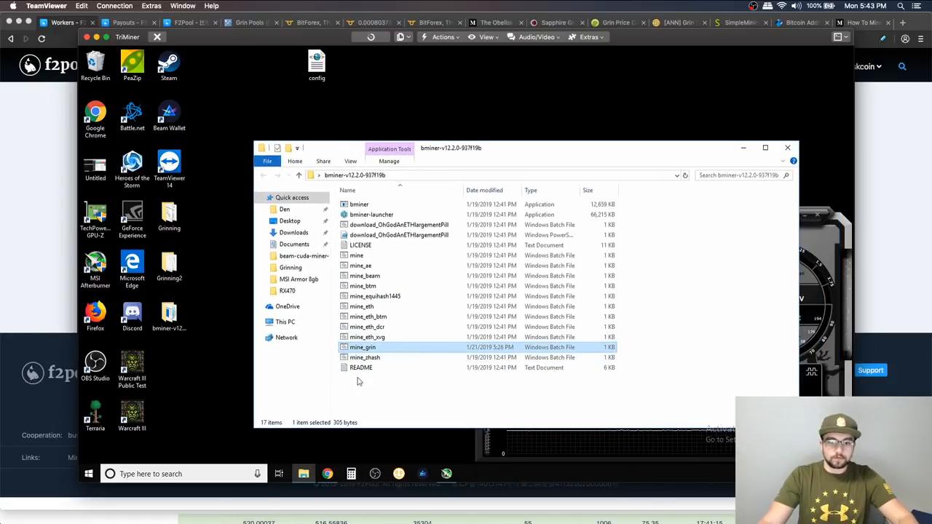
{"action": "right_click", "coordinate": [363, 346]}
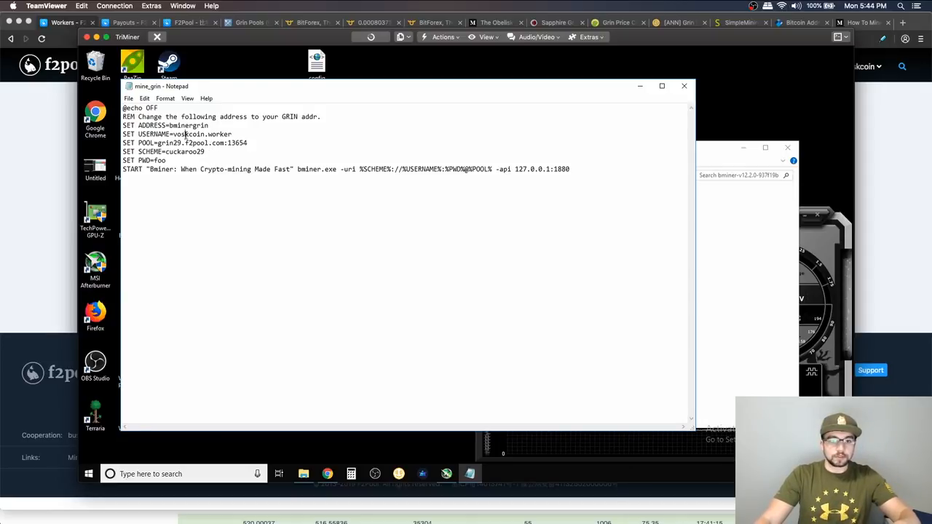
{"action": "double_click", "coordinate": [193, 134]}
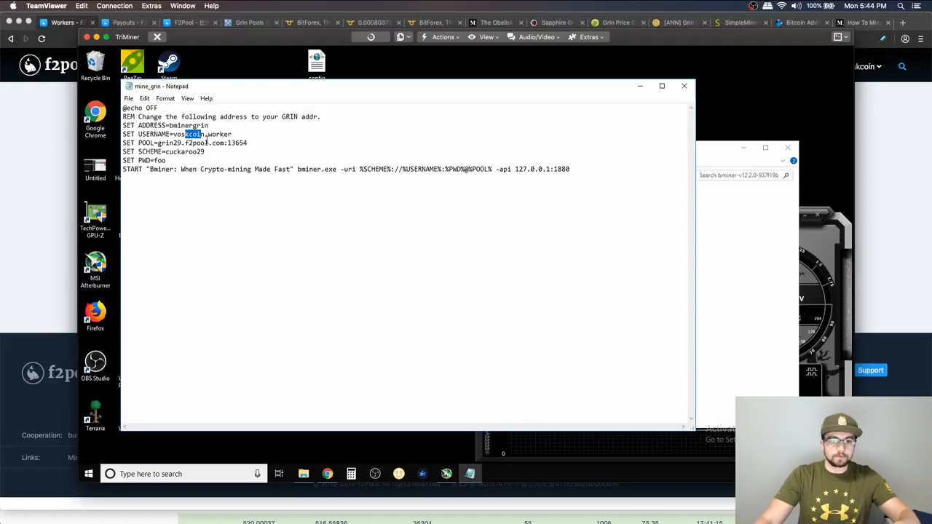
{"action": "left_click", "coordinate": [204, 134]}
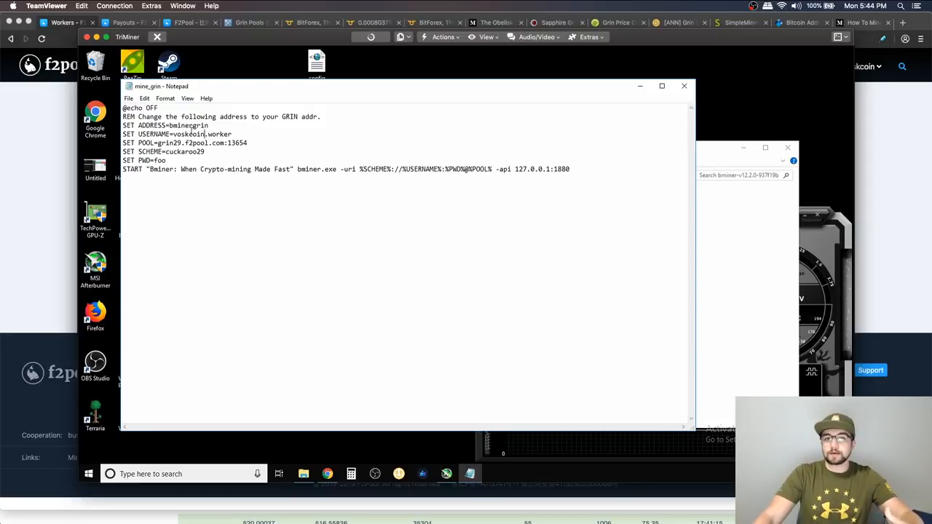
{"action": "mouse_move", "coordinate": [691, 68]}
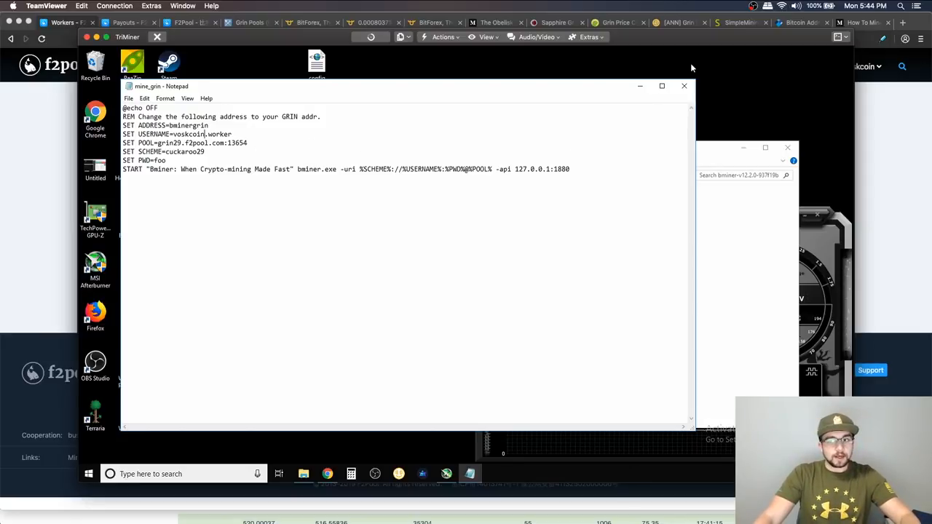
{"action": "left_click", "coordinate": [683, 86]}
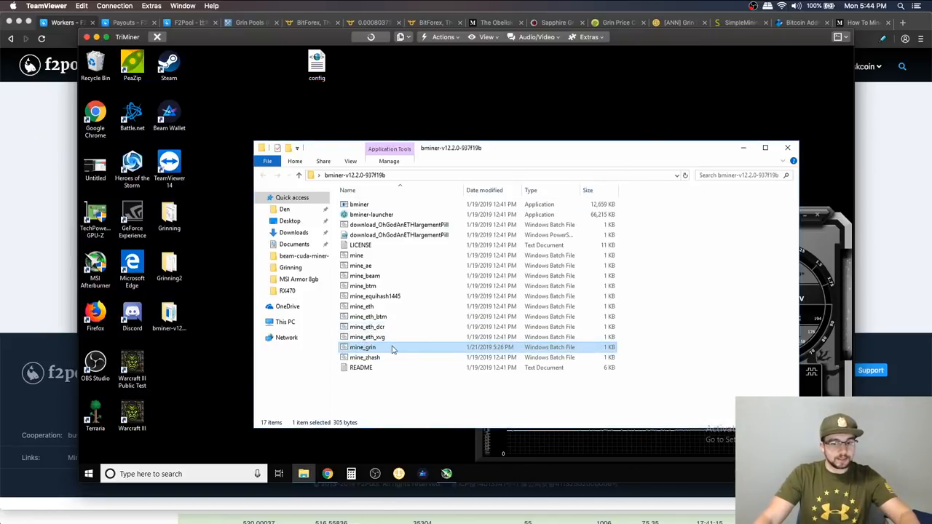
Launch mine_grin.bat on the remote rig to start bminer Grin mining.
{"action": "double_click", "coordinate": [363, 346]}
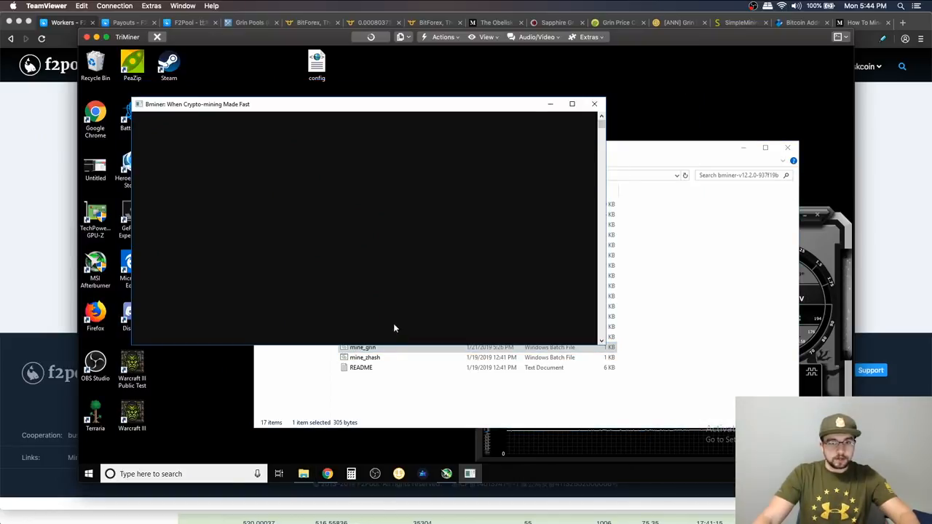
{"action": "mouse_move", "coordinate": [630, 282]}
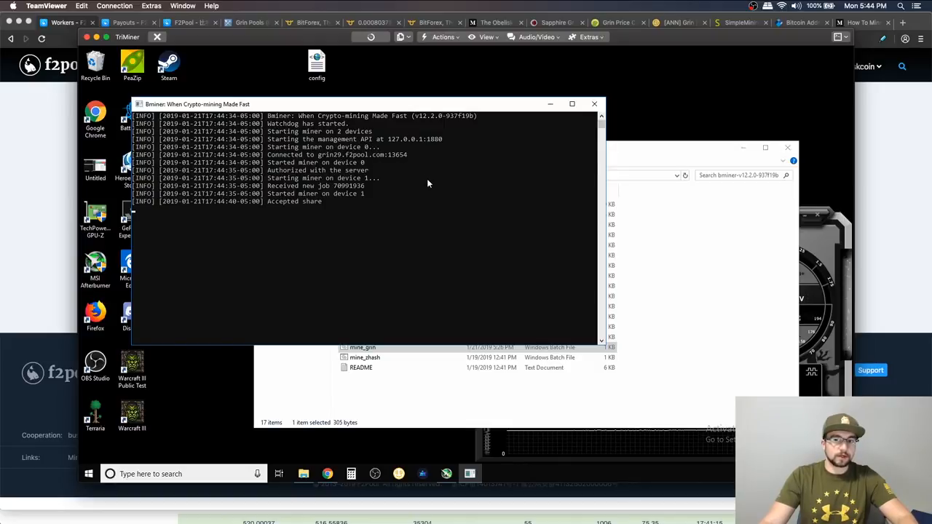
{"action": "mouse_move", "coordinate": [449, 117]}
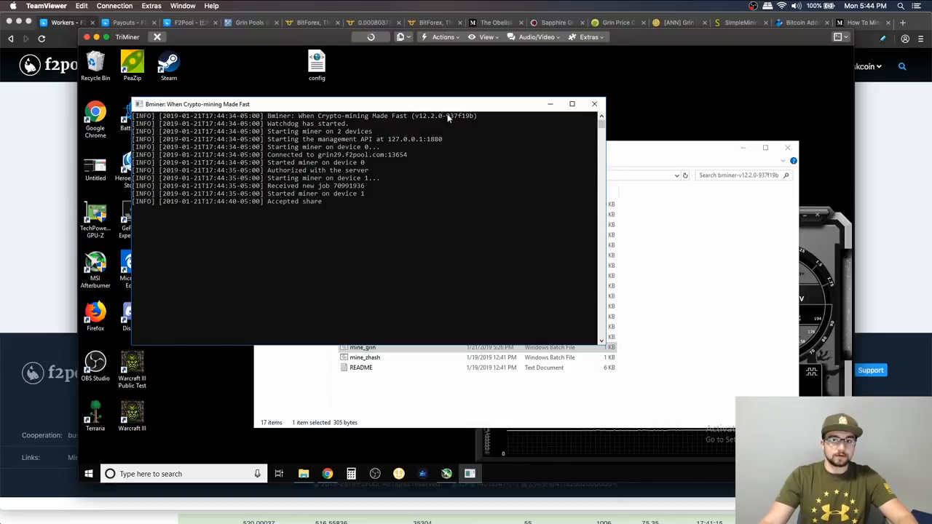
{"action": "mouse_move", "coordinate": [400, 164]}
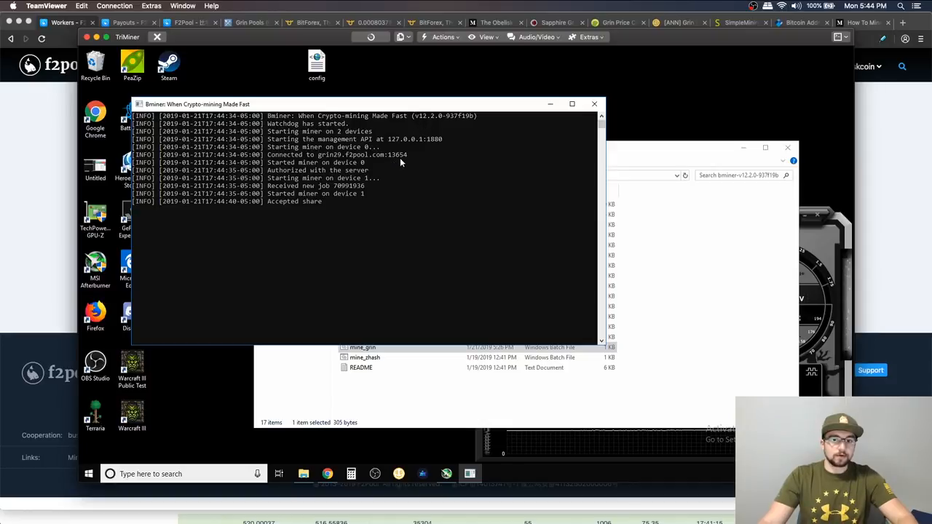
{"action": "mouse_move", "coordinate": [364, 167]}
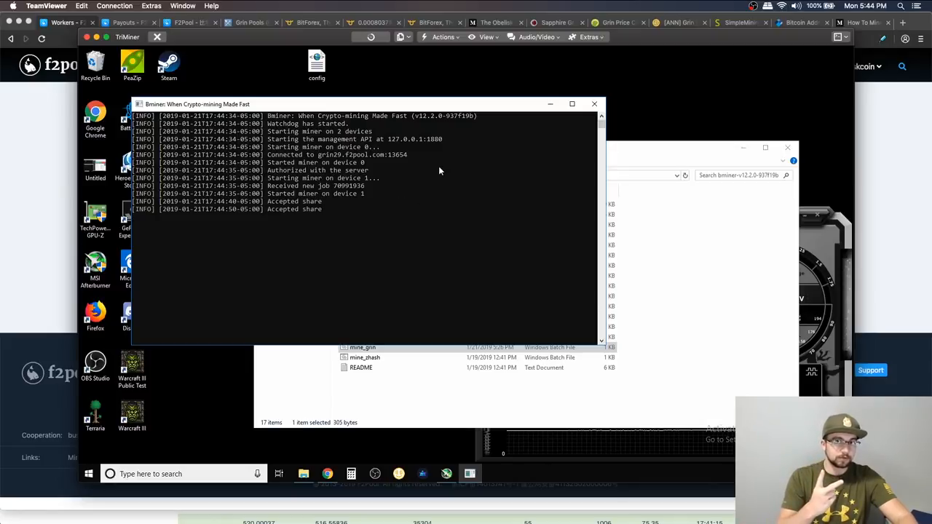
{"action": "mouse_move", "coordinate": [193, 190]}
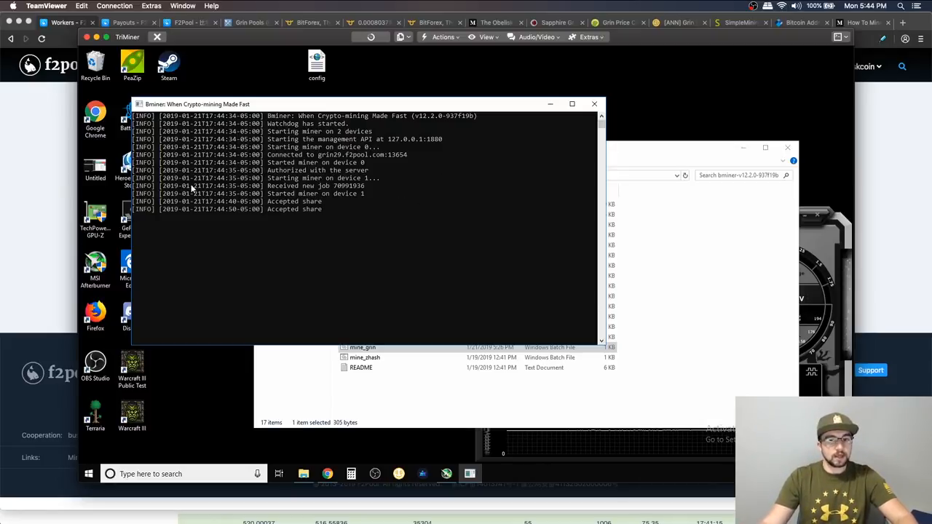
{"action": "mouse_move", "coordinate": [606, 210]}
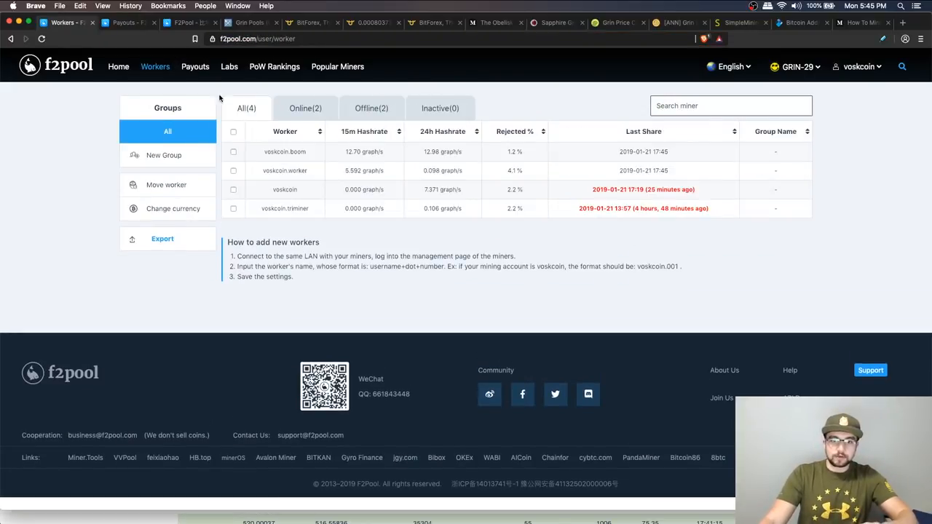
{"action": "mouse_move", "coordinate": [295, 177]}
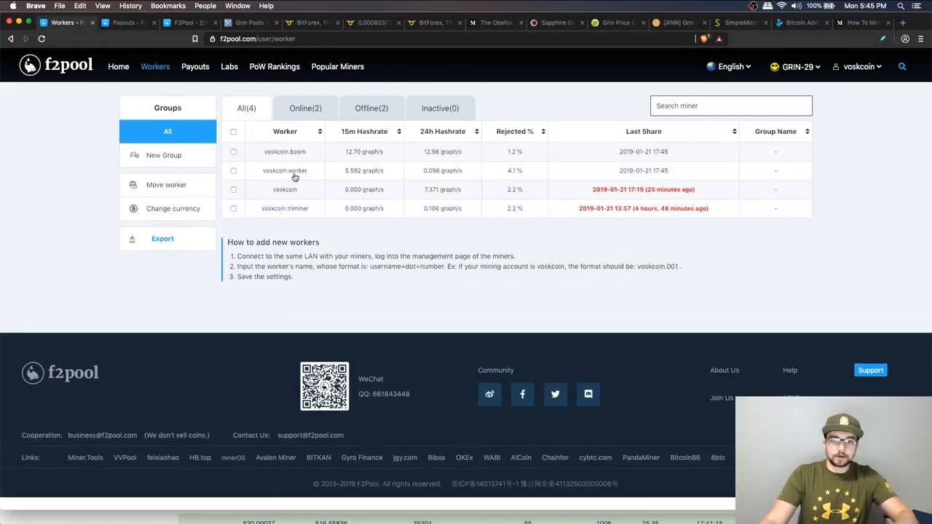
{"action": "mouse_move", "coordinate": [302, 191]}
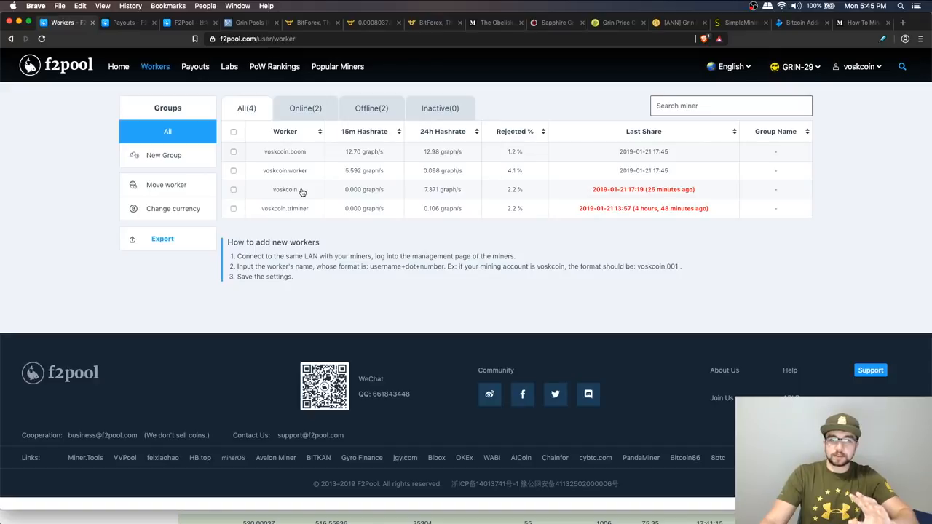
View voskcoin's 24-hour hashrate chart on the f2pool Workers page, then close it.
{"action": "left_click", "coordinate": [284, 189]}
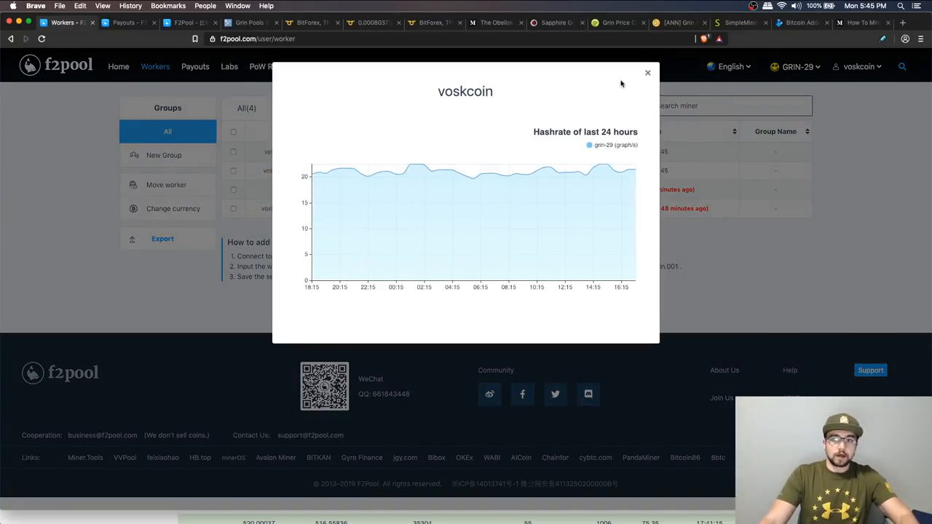
{"action": "left_click", "coordinate": [647, 73]}
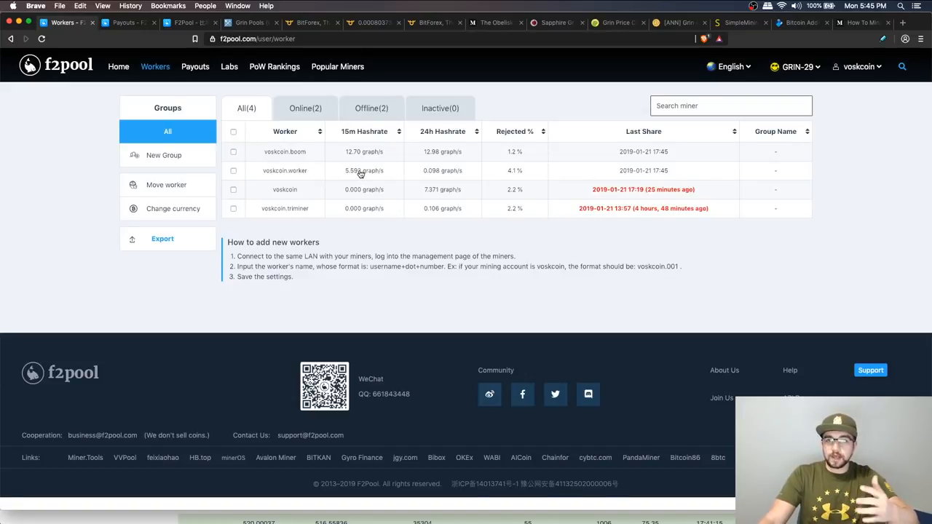
{"action": "mouse_move", "coordinate": [337, 171]}
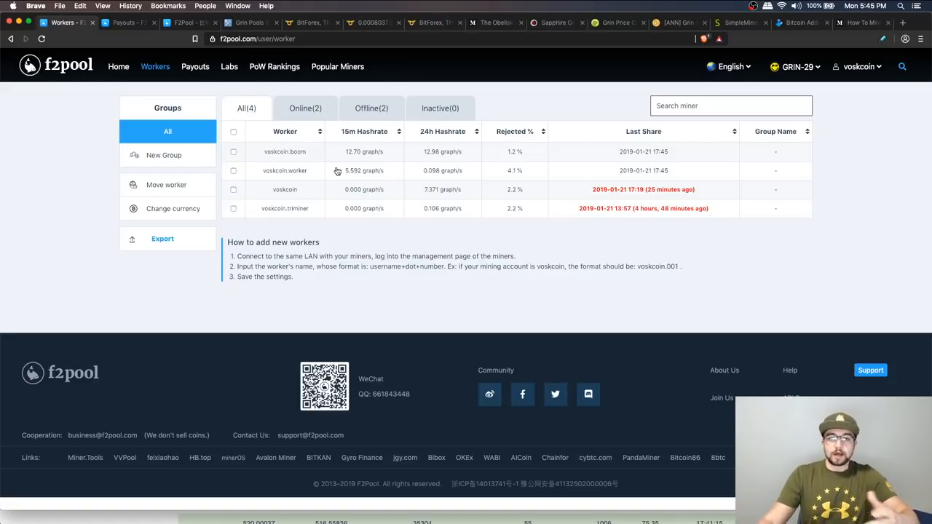
{"action": "mouse_move", "coordinate": [371, 169]}
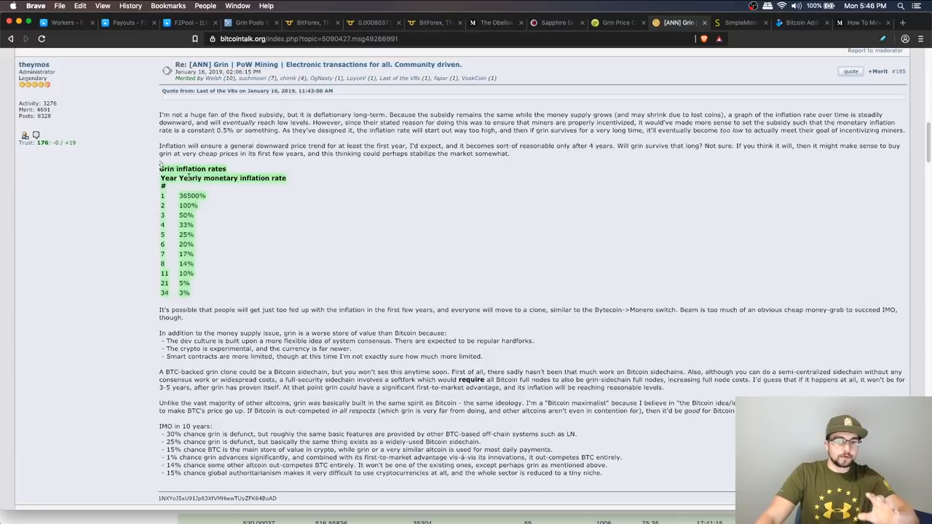
{"action": "mouse_move", "coordinate": [212, 208]}
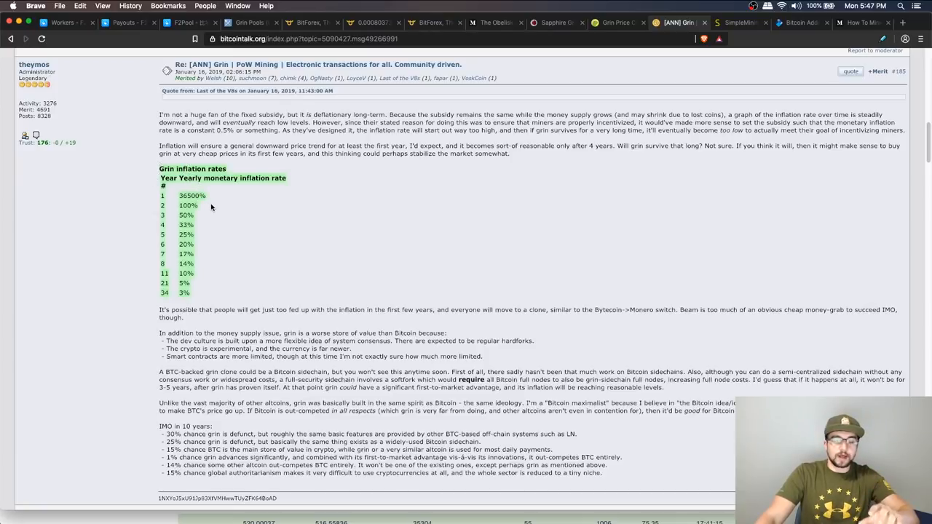
{"action": "mouse_move", "coordinate": [219, 211]}
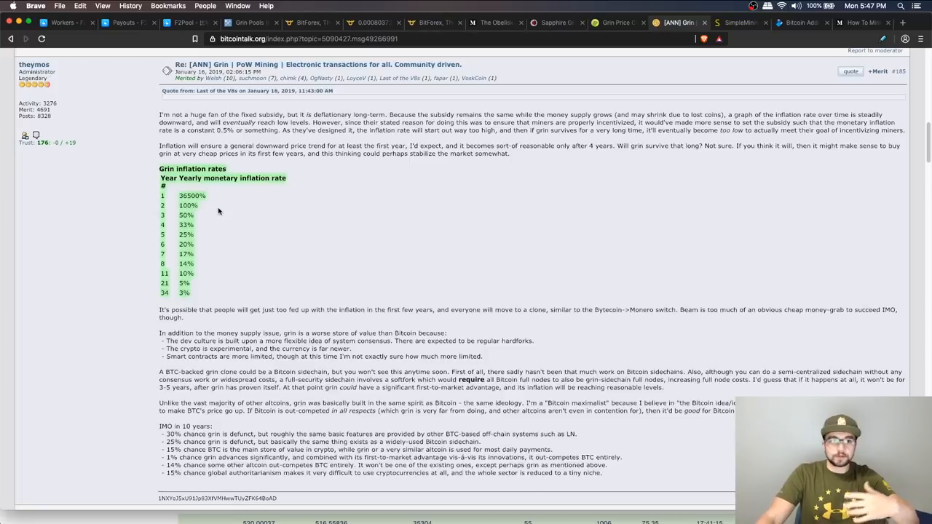